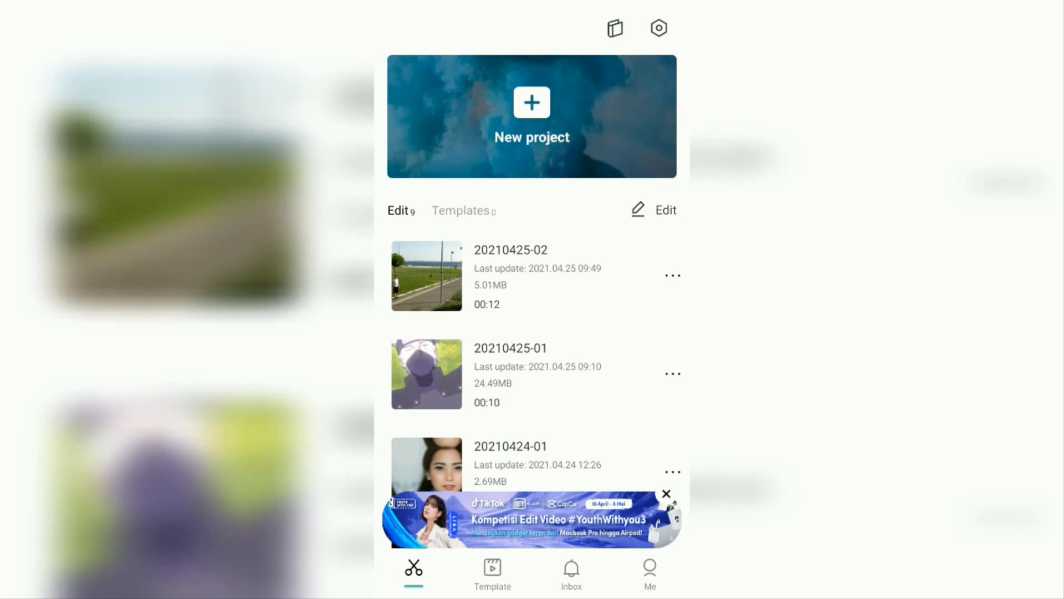
Create a new project and add the 00:20 dance video from the gallery
{"action": "left_click", "coordinate": [531, 115]}
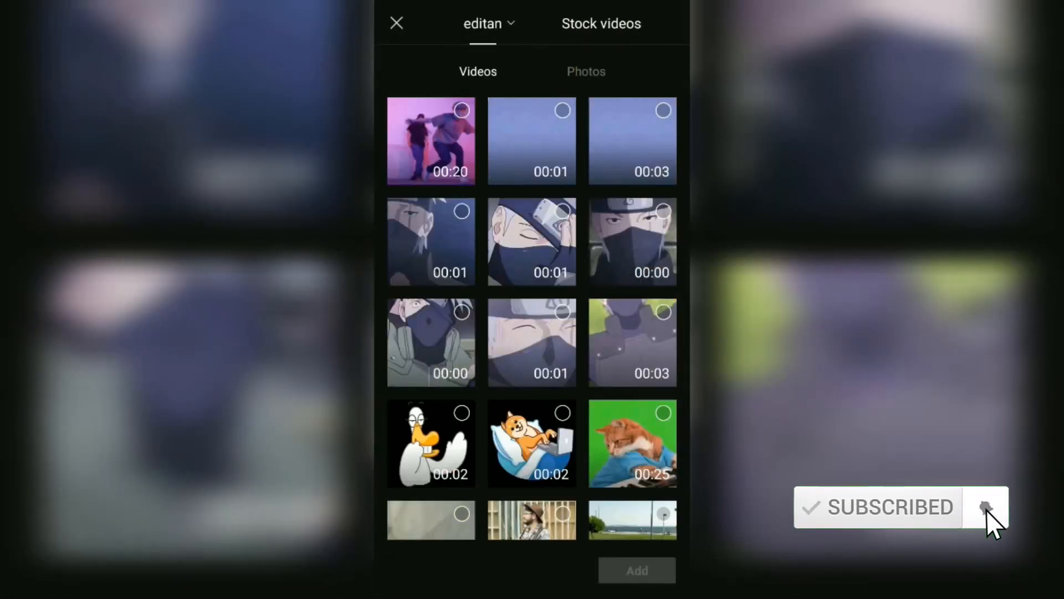
{"action": "left_click", "coordinate": [430, 140]}
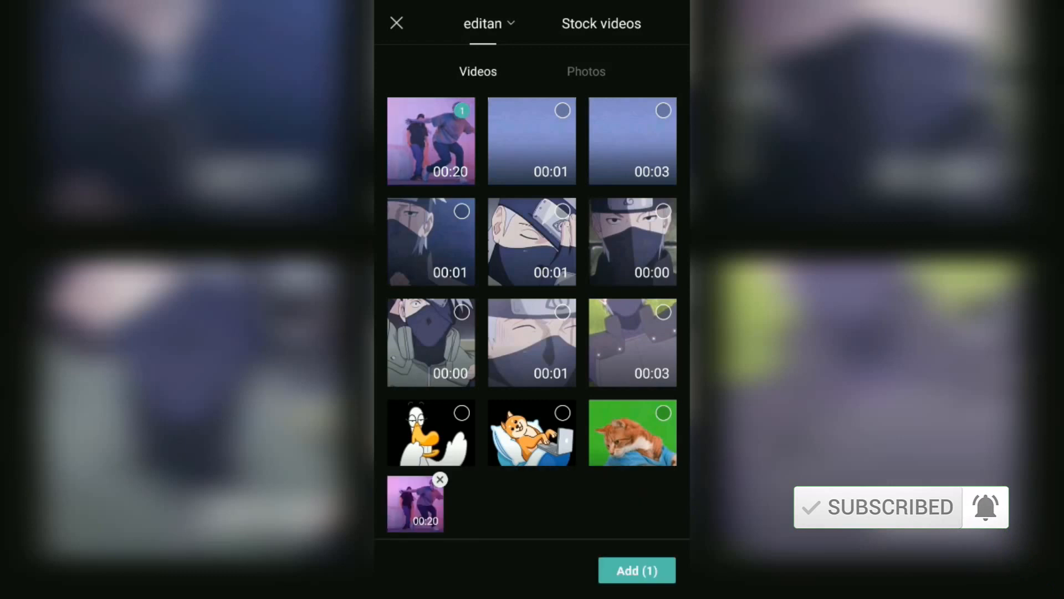
{"action": "left_click", "coordinate": [636, 570]}
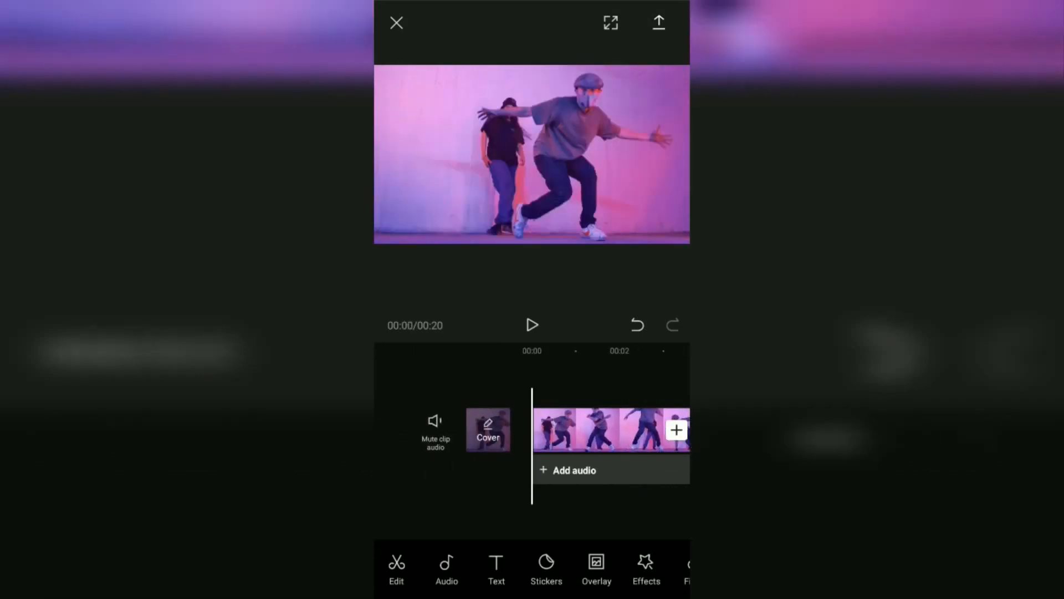
Mute the clip's original audio and add the DJ_QUEEN_ANISA track from Your sounds
{"action": "left_click", "coordinate": [435, 429]}
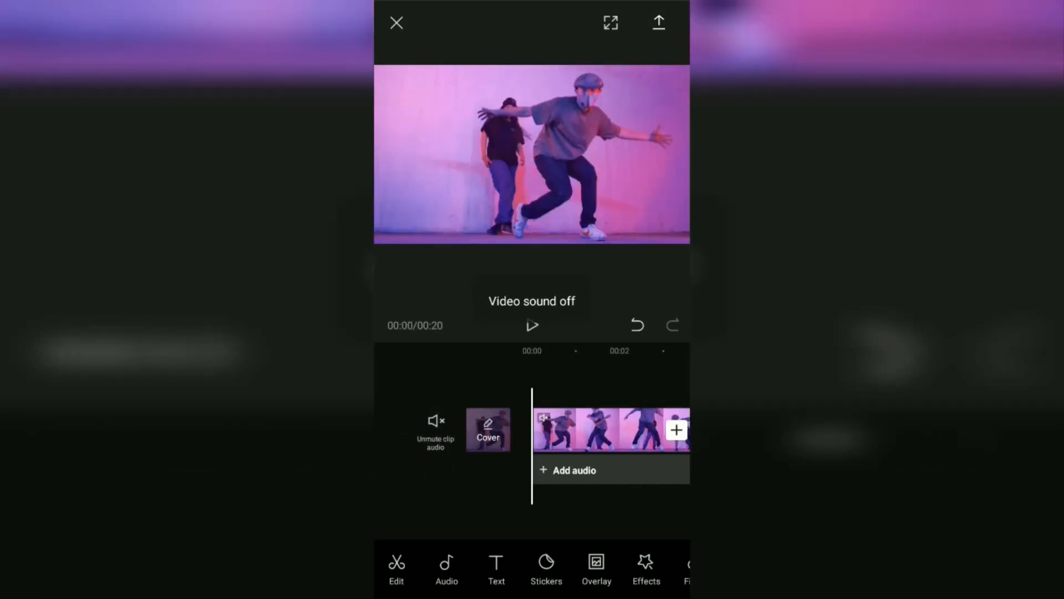
{"action": "left_click", "coordinate": [596, 470]}
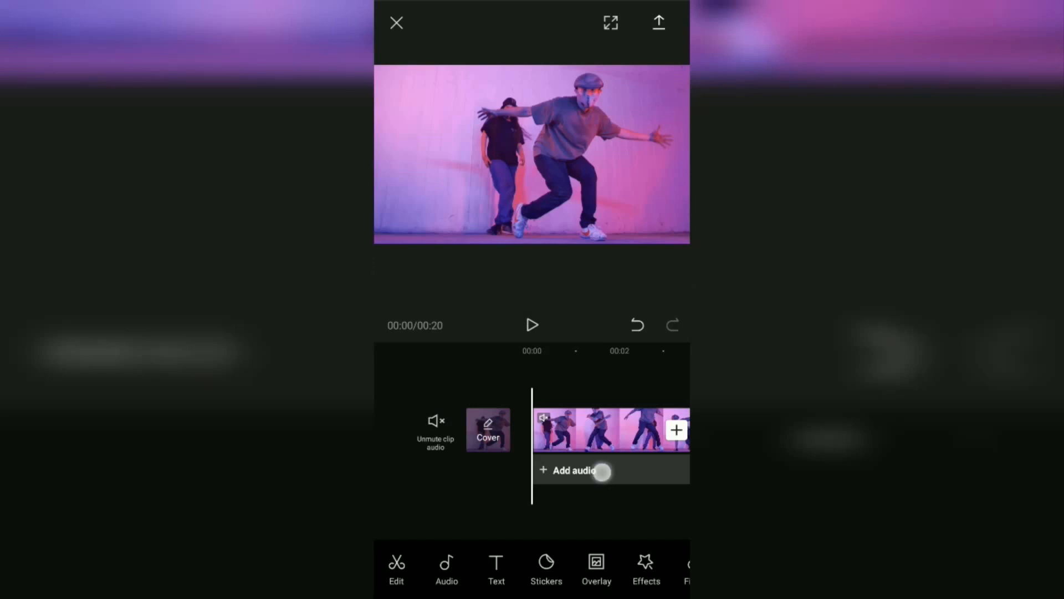
{"action": "left_click", "coordinate": [573, 470]}
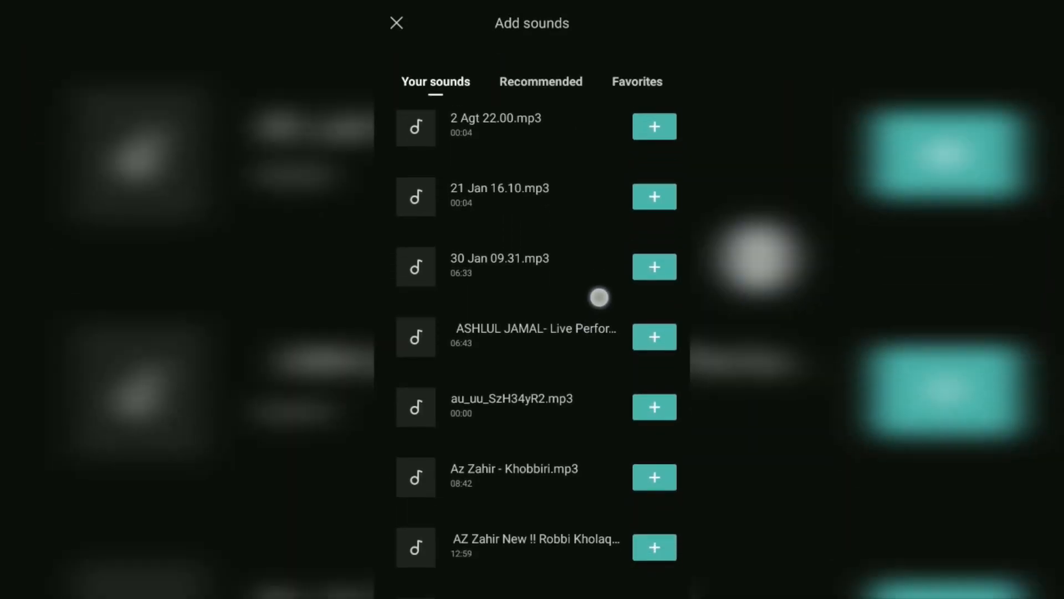
{"action": "scroll", "scroll_direction": "down", "scroll_amount": 3}
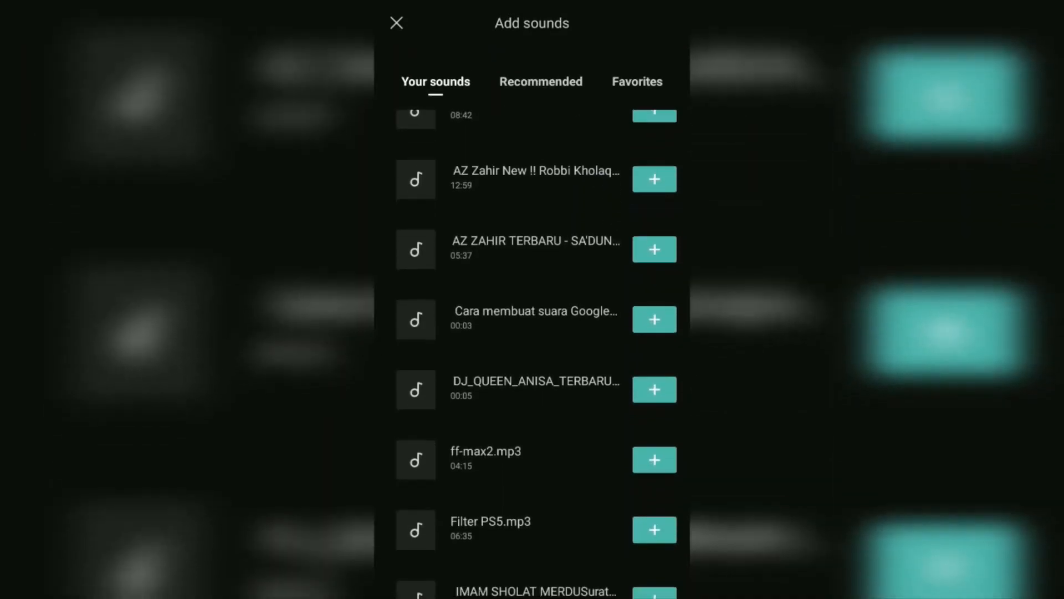
{"action": "left_click", "coordinate": [654, 389]}
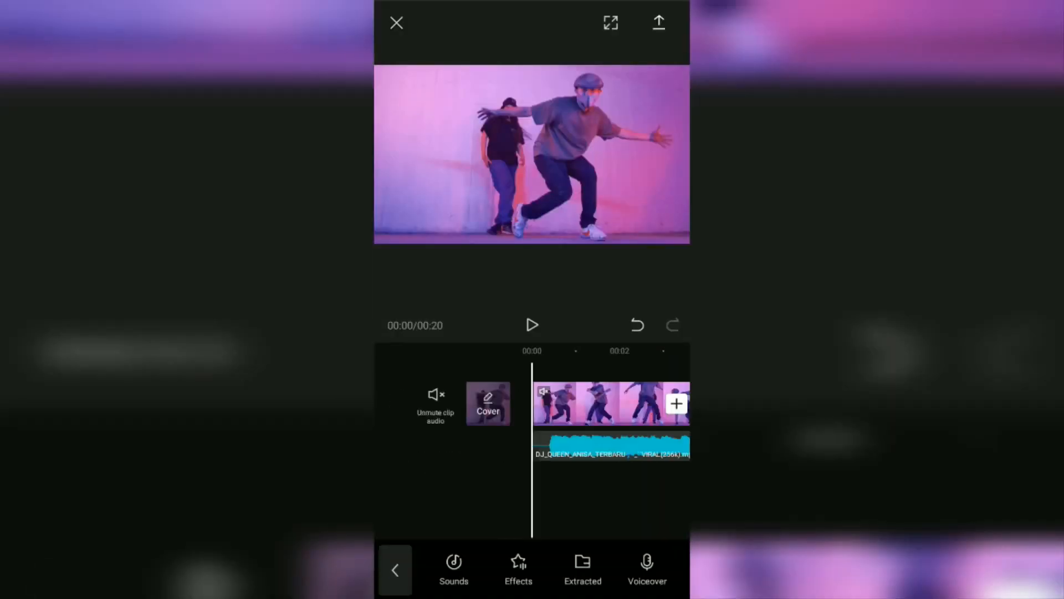
In Match cut, play the song and add four beat markers, then confirm
{"action": "left_click", "coordinate": [609, 446]}
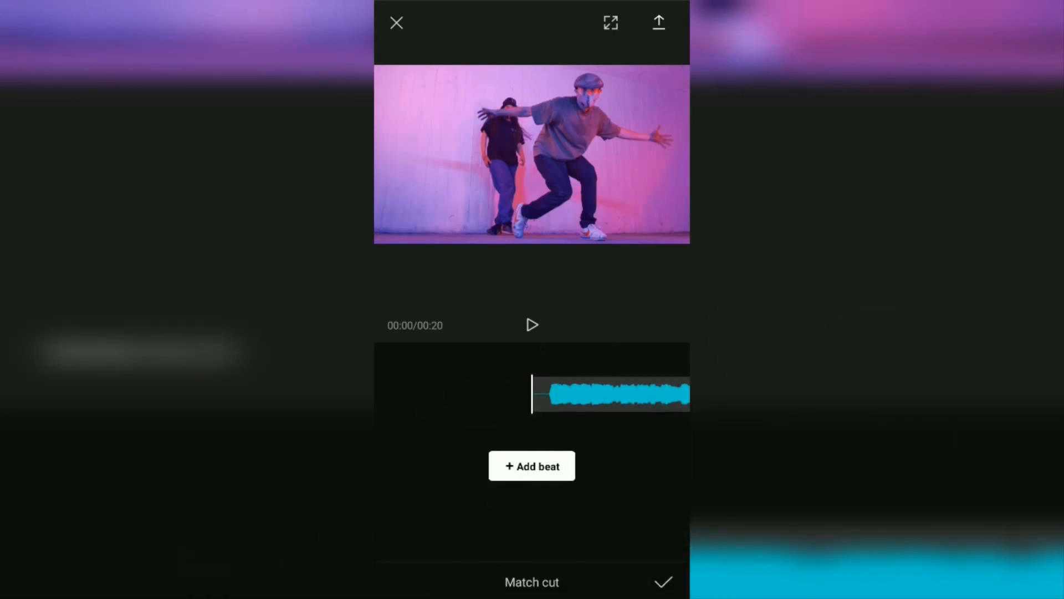
{"action": "left_click", "coordinate": [532, 325]}
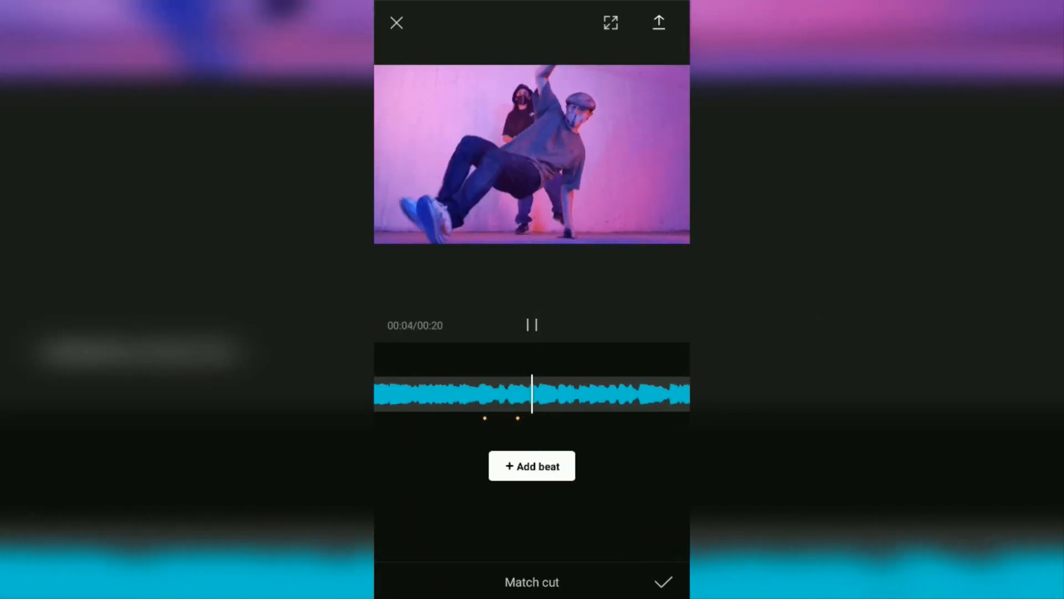
{"action": "left_click", "coordinate": [531, 466]}
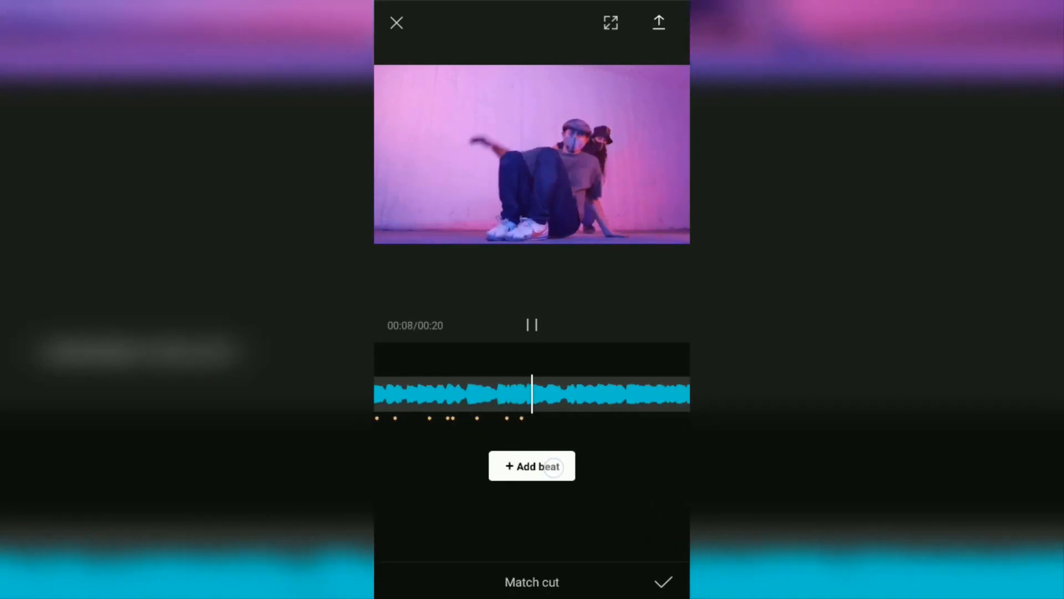
{"action": "left_click", "coordinate": [531, 465]}
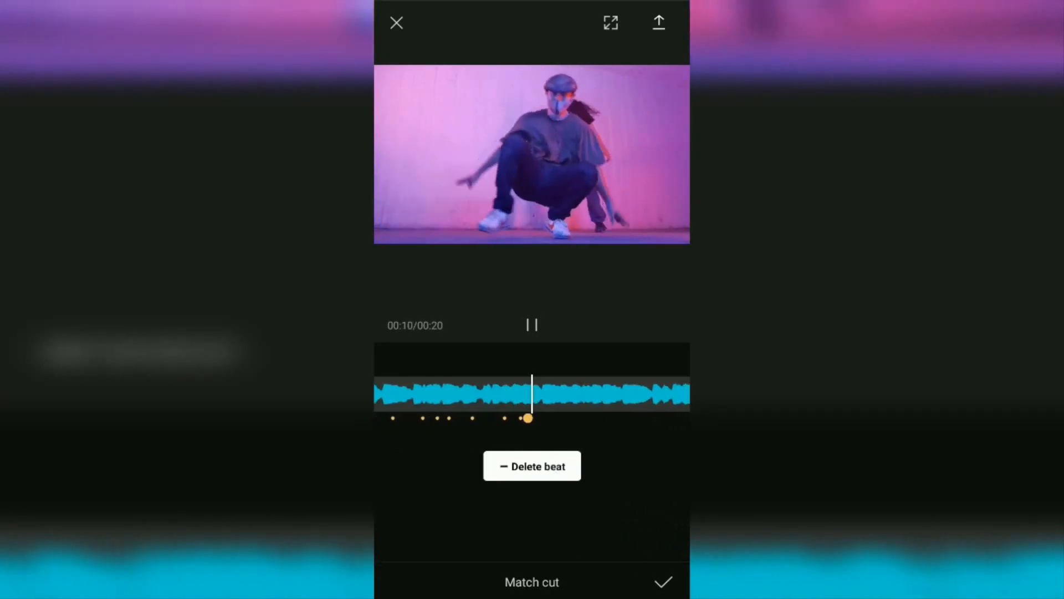
{"action": "left_click", "coordinate": [531, 465]}
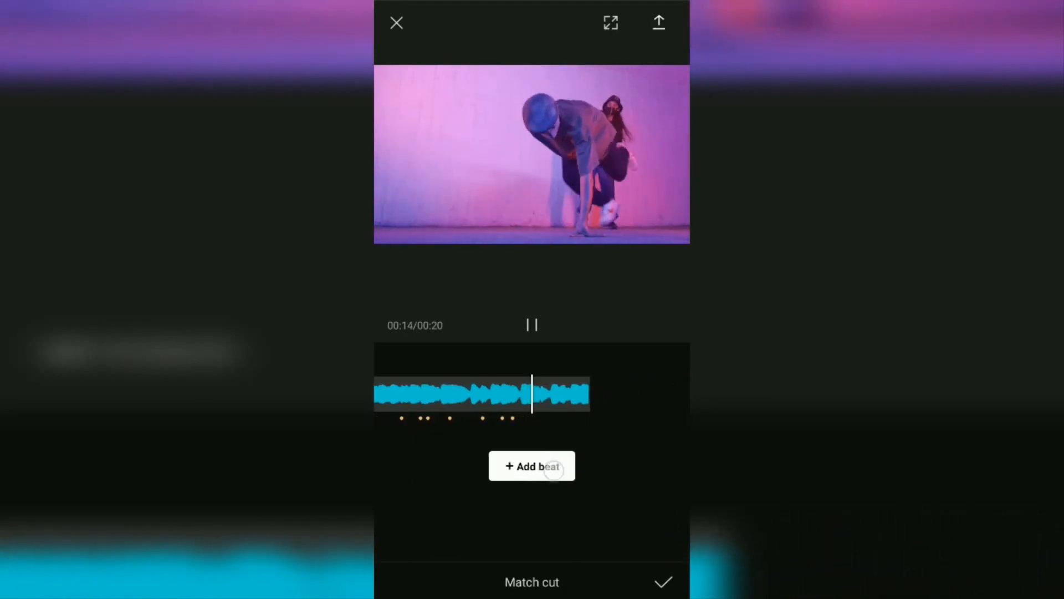
{"action": "left_click", "coordinate": [531, 466]}
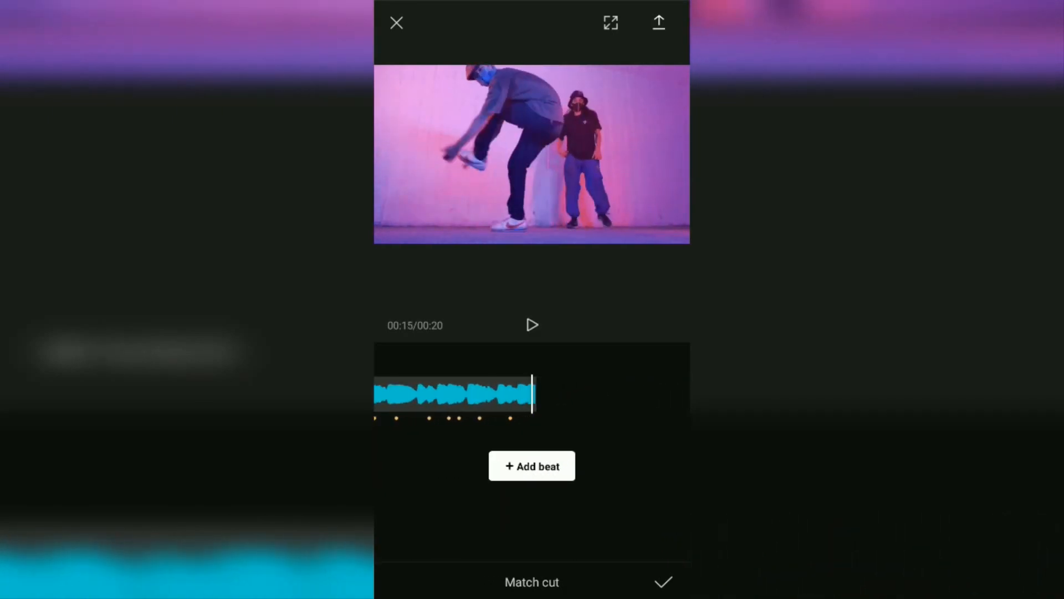
{"action": "left_click", "coordinate": [663, 582]}
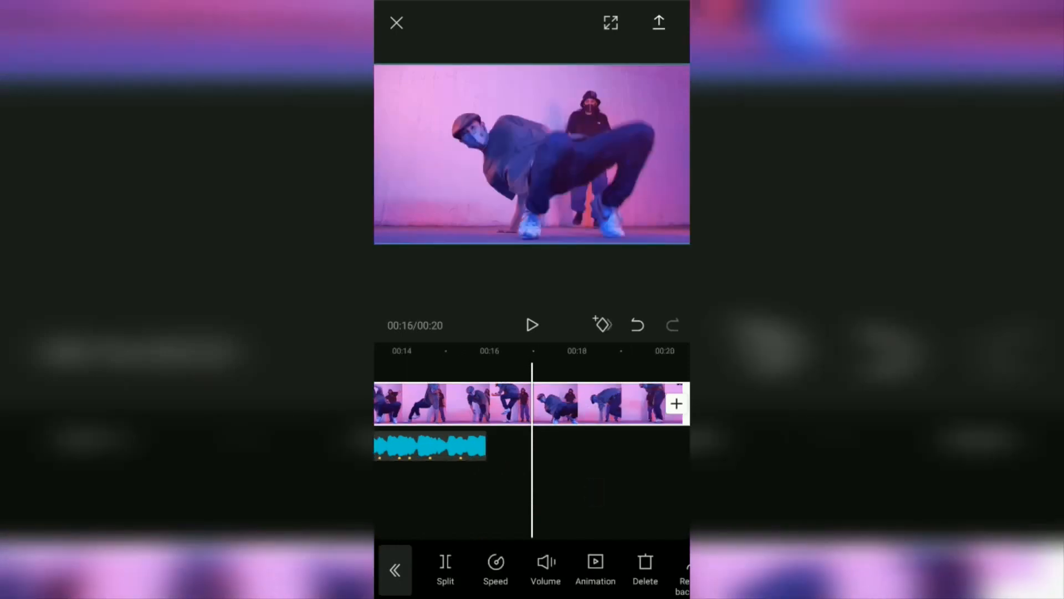
Trim the dance clip to the music's 16-second end and split it at a beat marker
{"action": "left_click", "coordinate": [394, 570]}
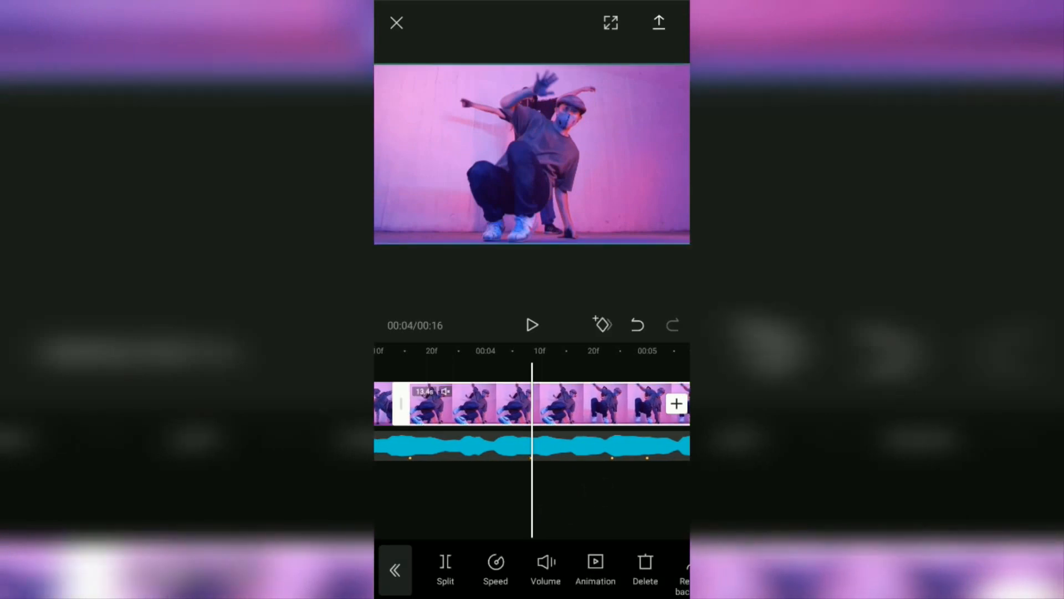
{"action": "left_click", "coordinate": [395, 569]}
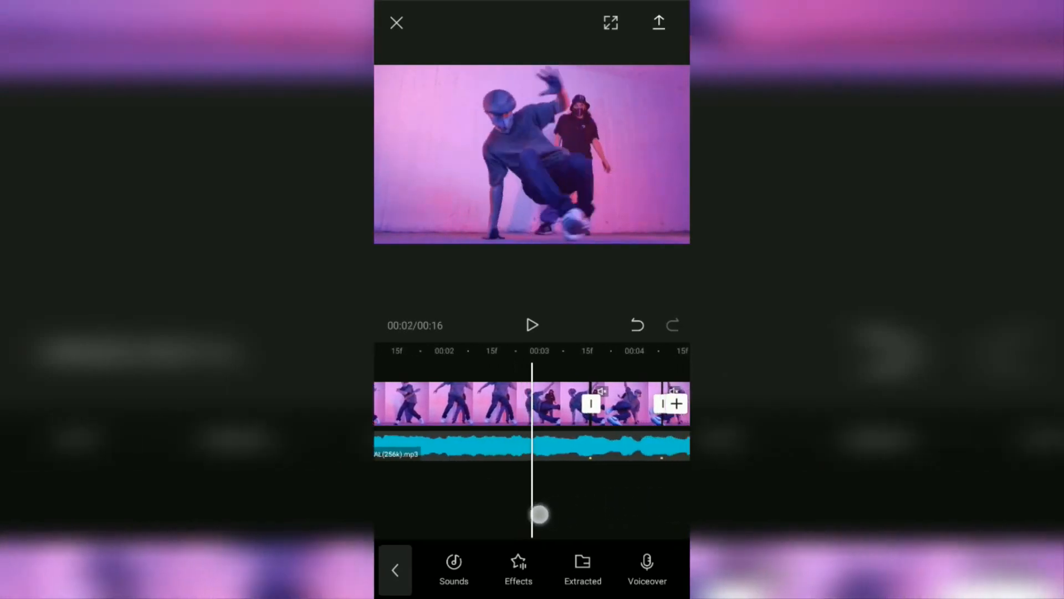
Apply the Kustom curve speed preset to the 0.8-second piece near 00:03
{"action": "left_click_drag", "start_coordinate": [540, 515], "coordinate": [585, 499]}
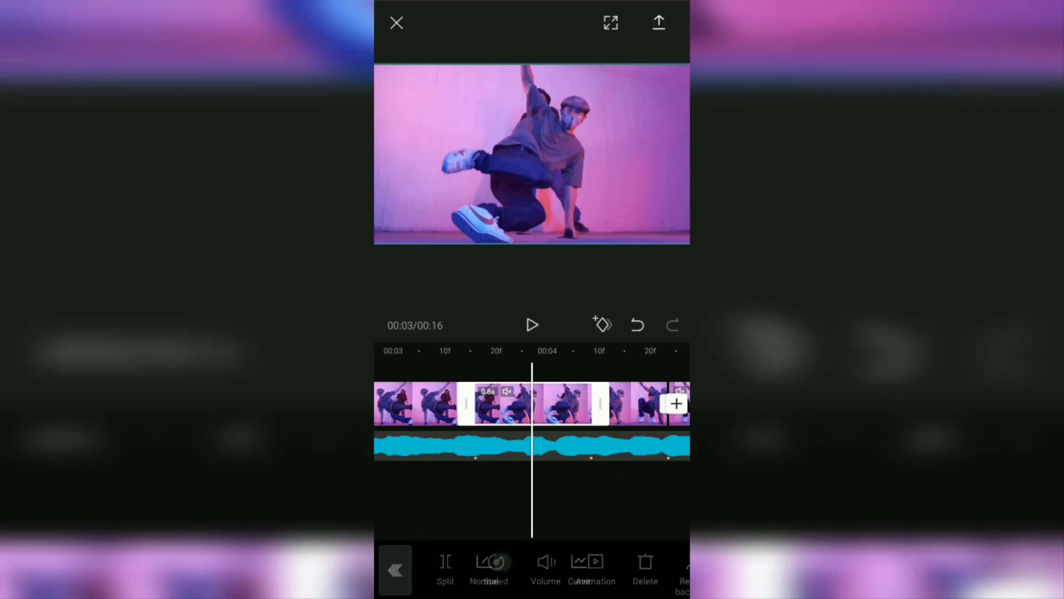
{"action": "left_click", "coordinate": [489, 563]}
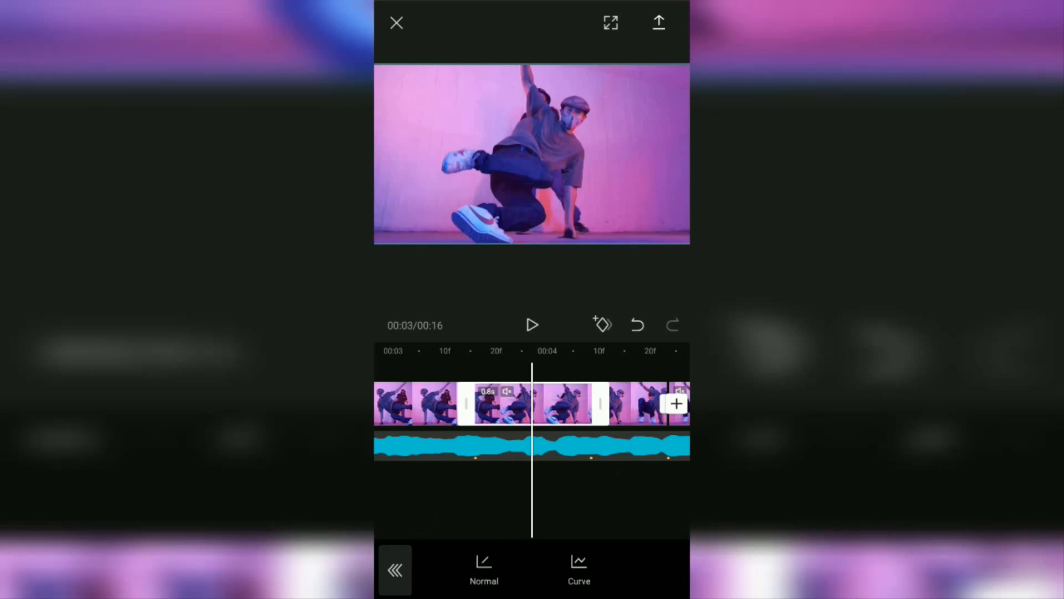
{"action": "left_click", "coordinate": [579, 567]}
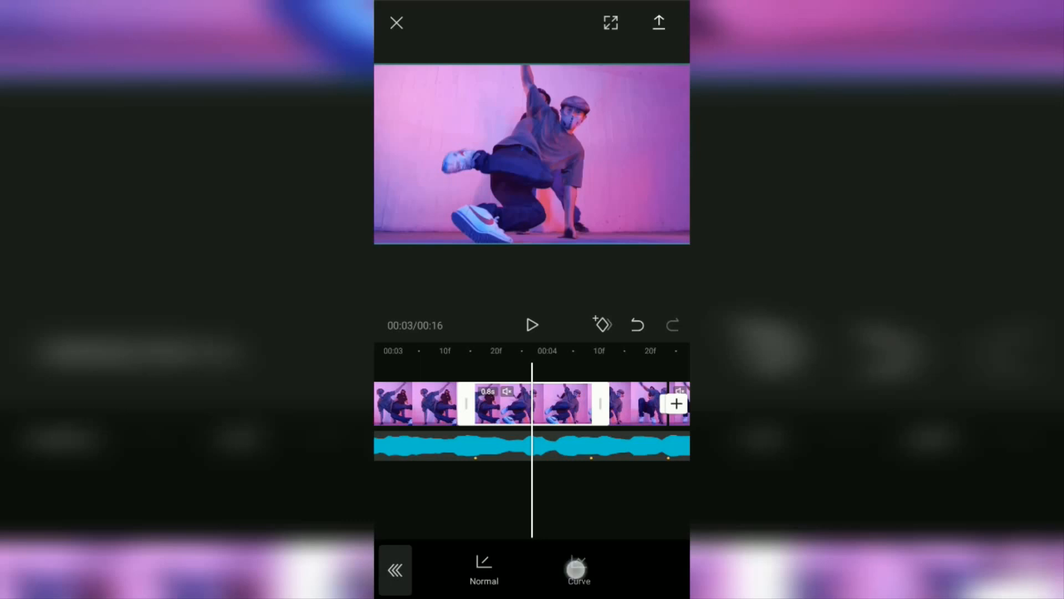
{"action": "left_click", "coordinate": [577, 569]}
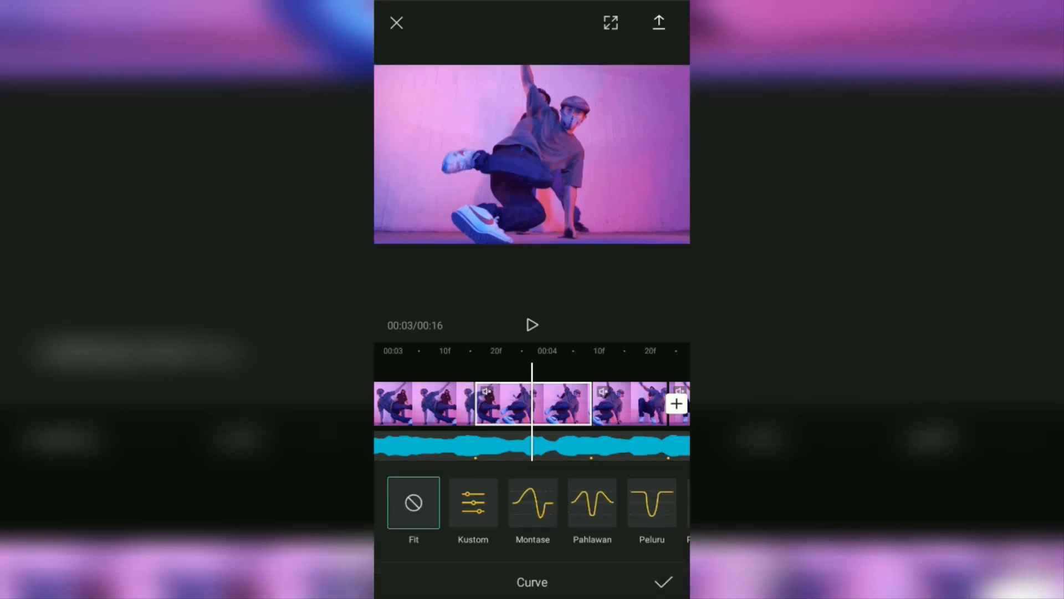
{"action": "left_click", "coordinate": [472, 502]}
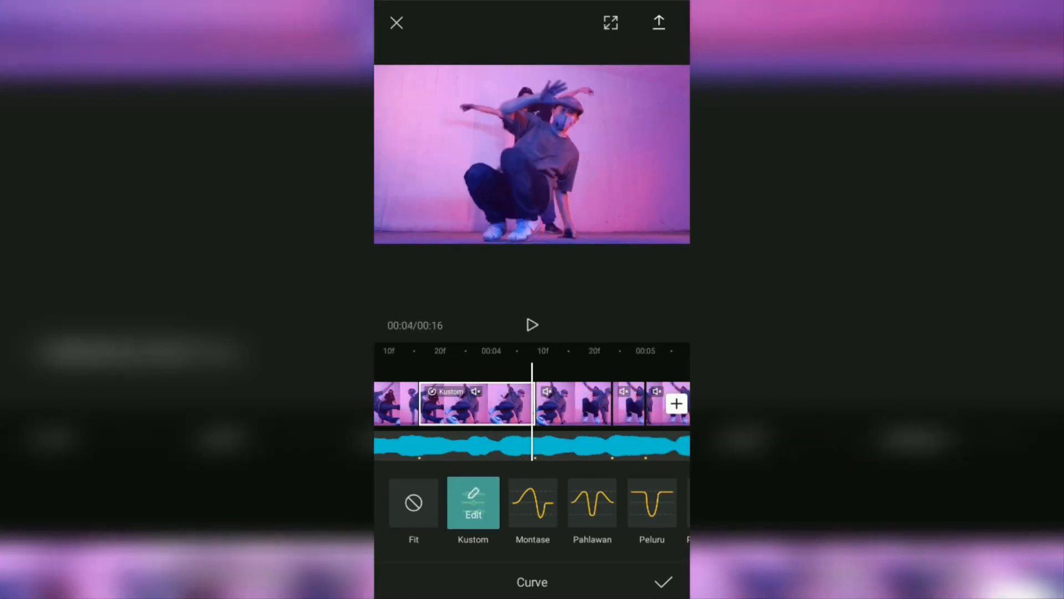
Edit the Kustom curve so the second point rises to about 9x and the fourth drops to 0.1x
{"action": "left_click", "coordinate": [473, 506]}
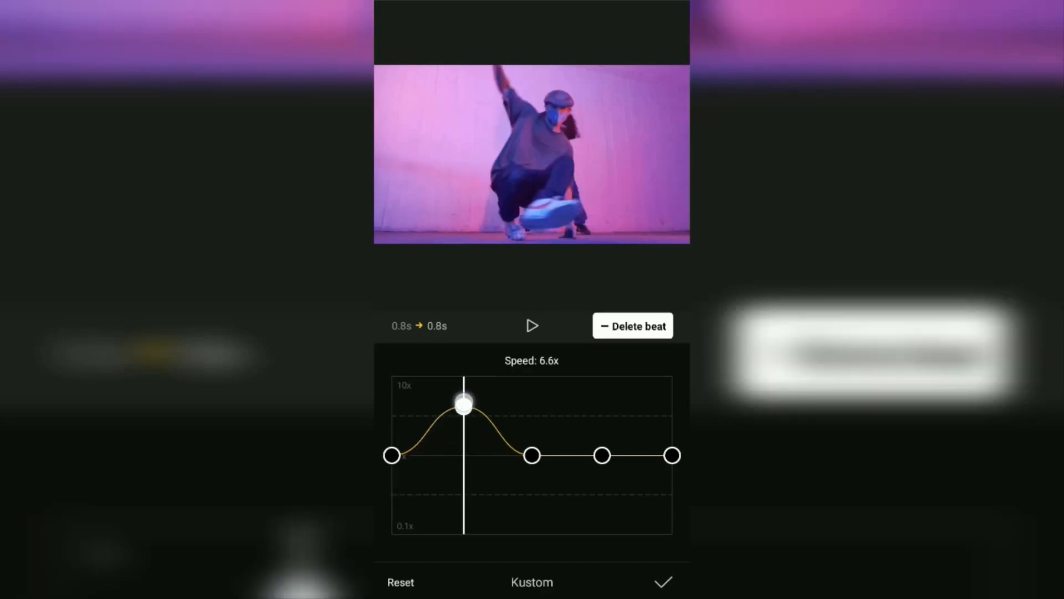
{"action": "left_click_drag", "start_coordinate": [462, 406], "coordinate": [463, 382]}
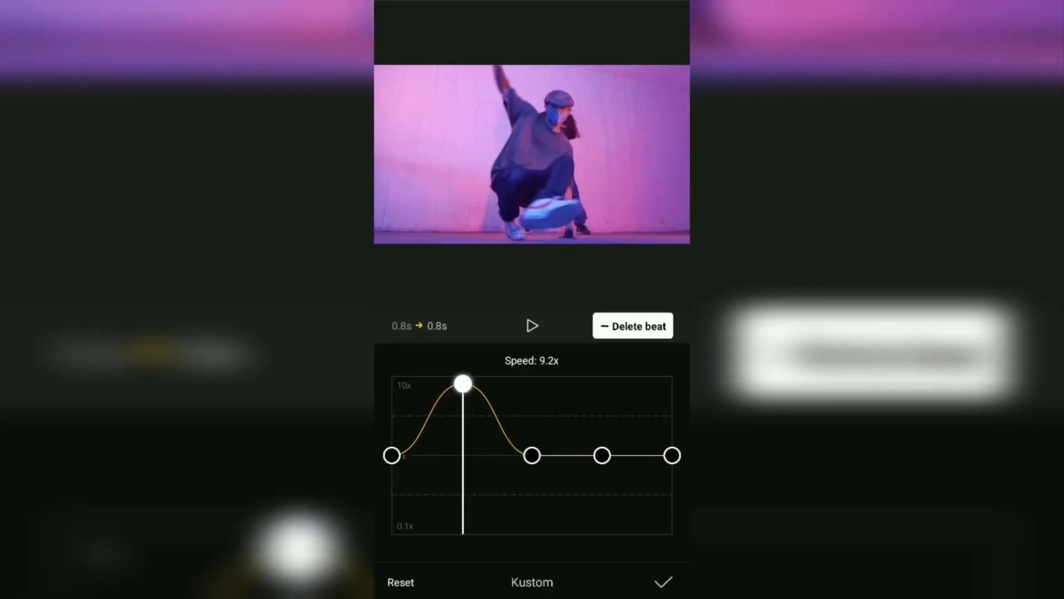
{"action": "left_click_drag", "start_coordinate": [461, 385], "coordinate": [461, 376]}
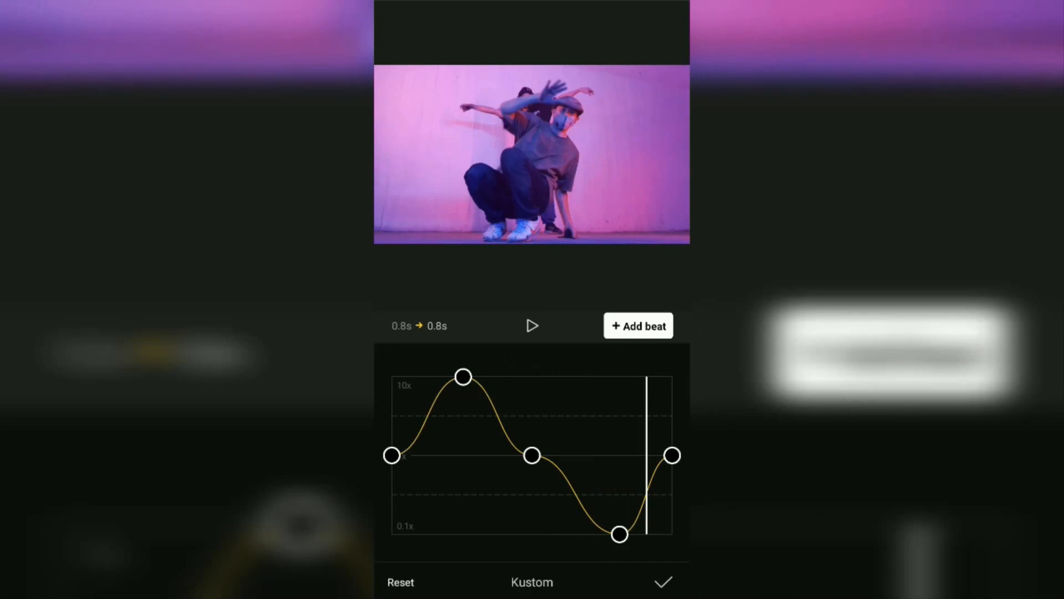
Confirm the curve, then give the next clip a Kustom curve with one beat raised to speed it up
{"action": "left_click", "coordinate": [663, 582]}
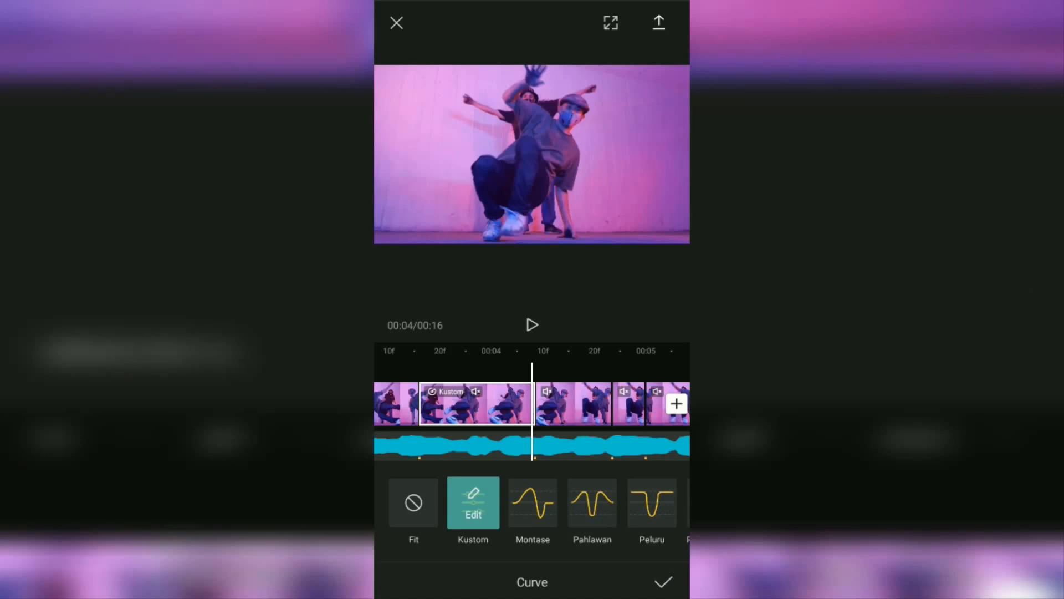
{"action": "left_click", "coordinate": [532, 324]}
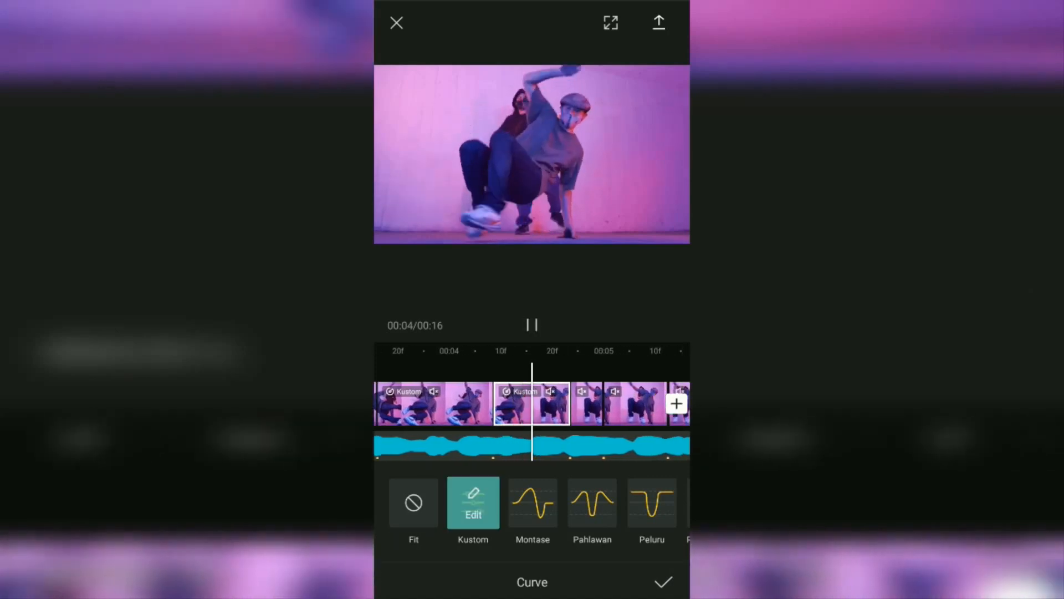
{"action": "left_click", "coordinate": [473, 502]}
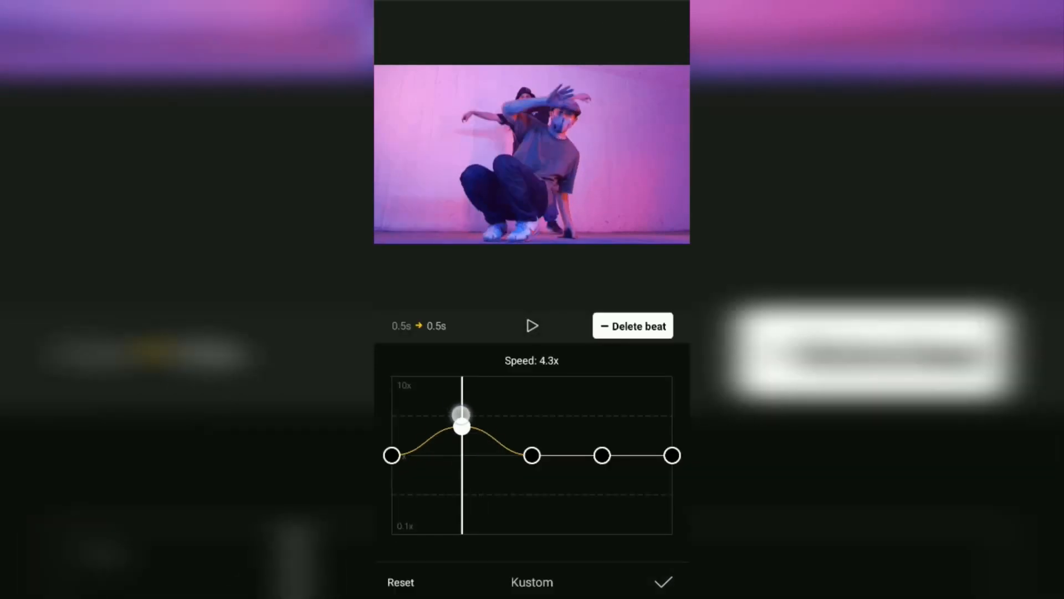
{"action": "left_click_drag", "start_coordinate": [462, 425], "coordinate": [457, 376]}
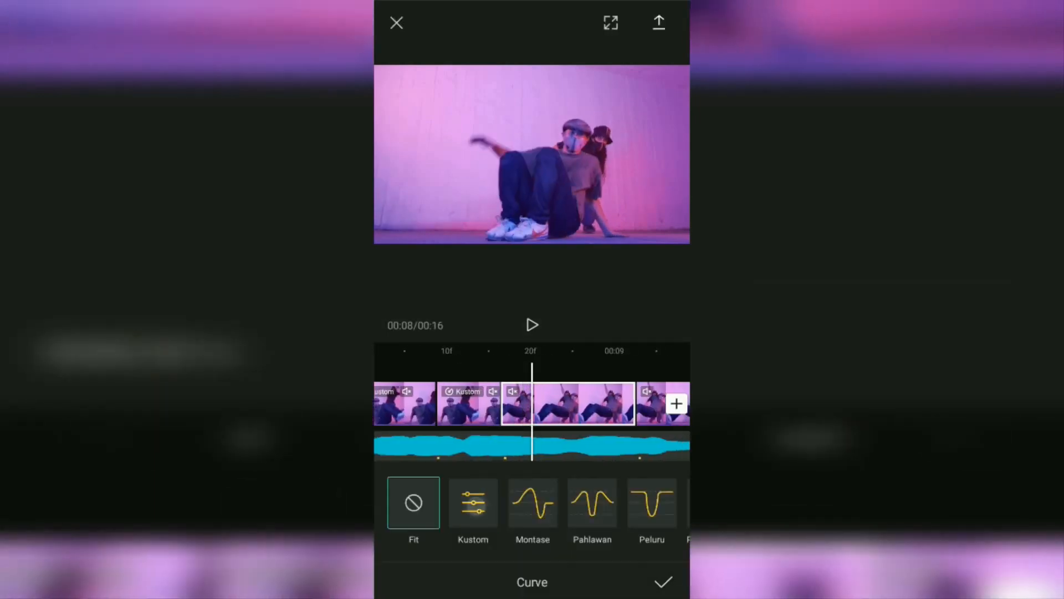
Give the following clip a Kustom curve with a beat pulled down to 0.1x, then pick Kustom for the next
{"action": "left_click", "coordinate": [473, 502]}
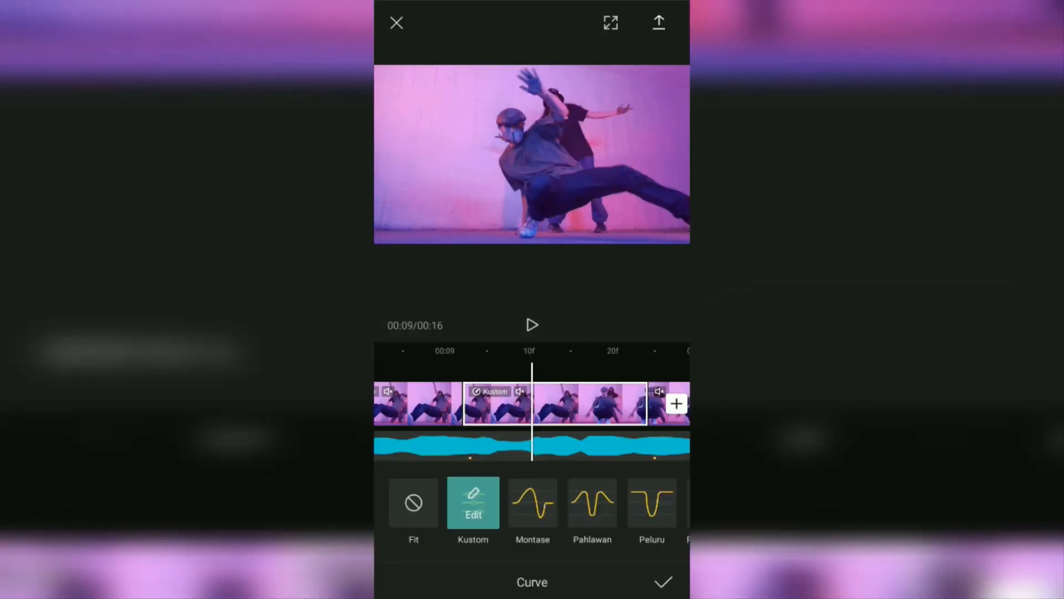
{"action": "left_click", "coordinate": [474, 502]}
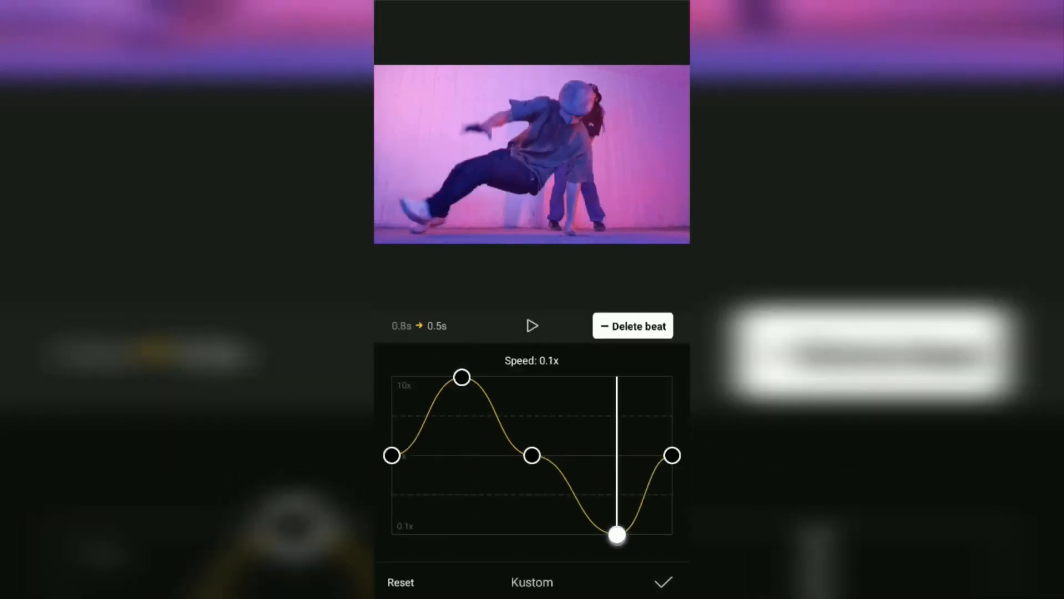
{"action": "left_click_drag", "start_coordinate": [616, 536], "coordinate": [454, 377]}
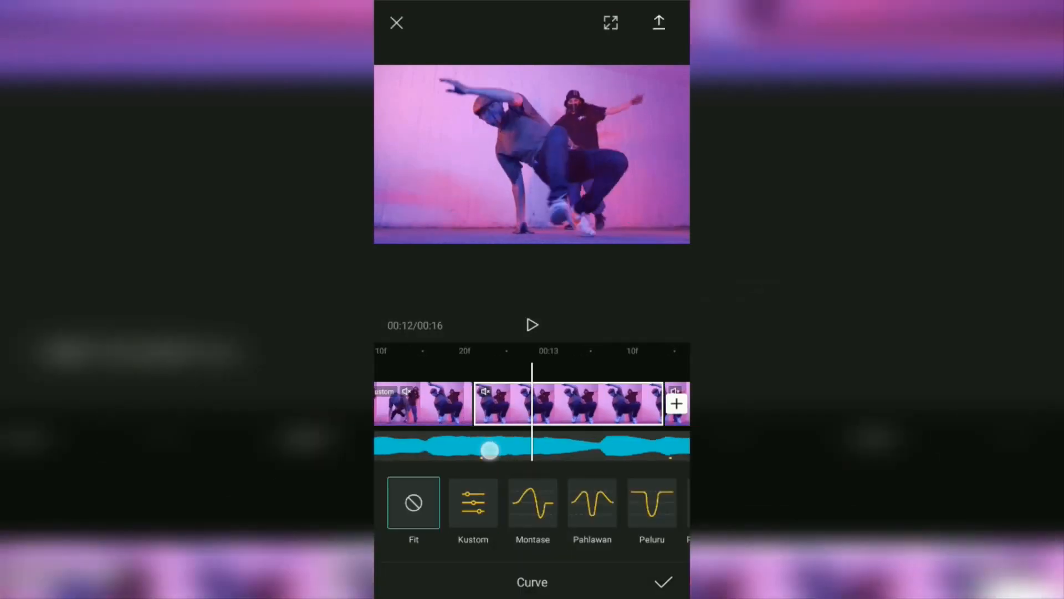
{"action": "left_click", "coordinate": [473, 502]}
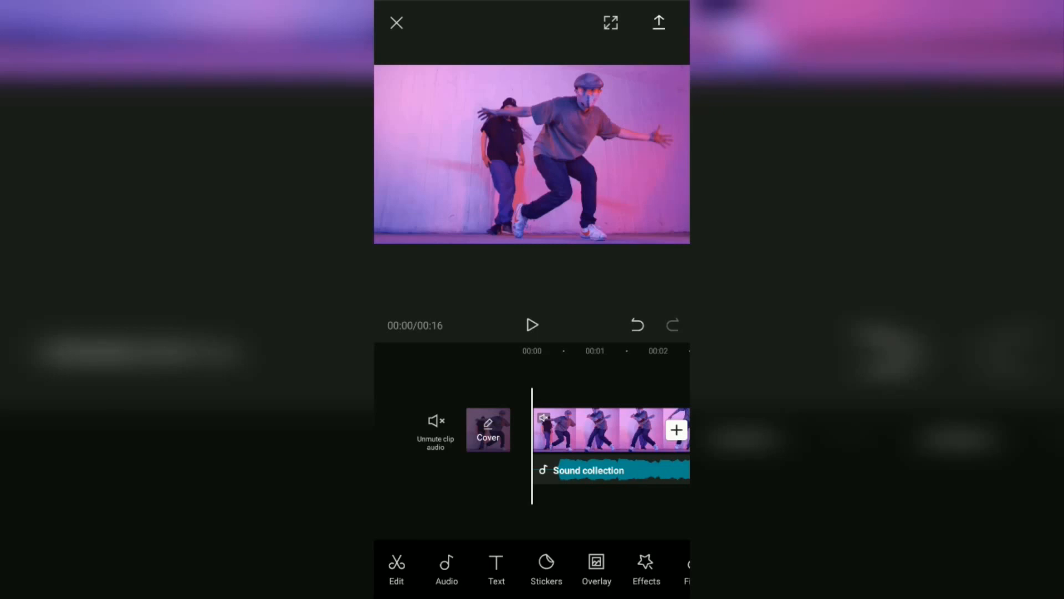
Add the white clip as an overlay and position it to start at the cut around 3 seconds
{"action": "left_click", "coordinate": [596, 569]}
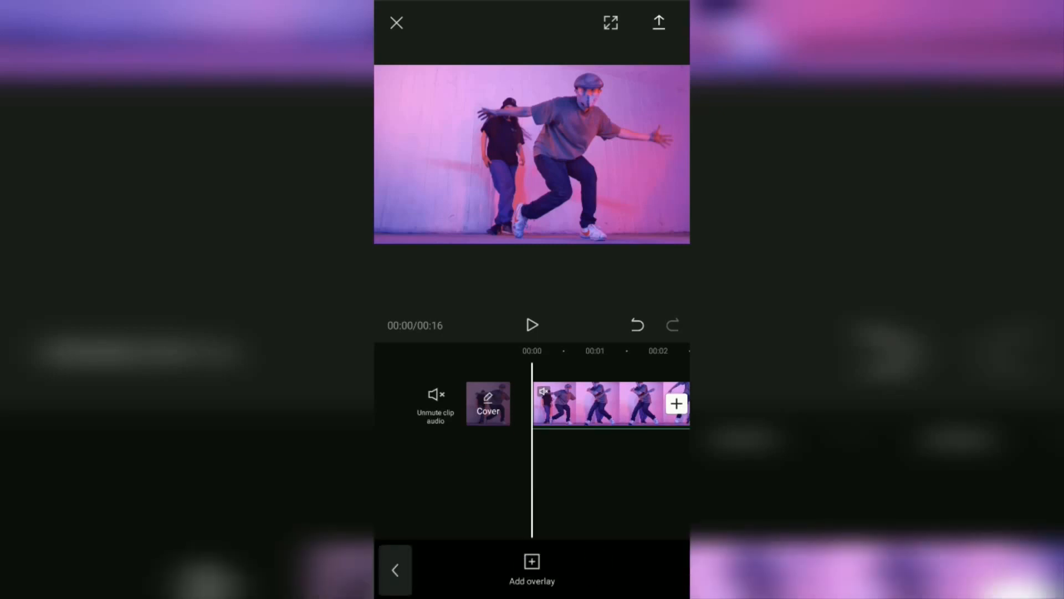
{"action": "left_click", "coordinate": [531, 570]}
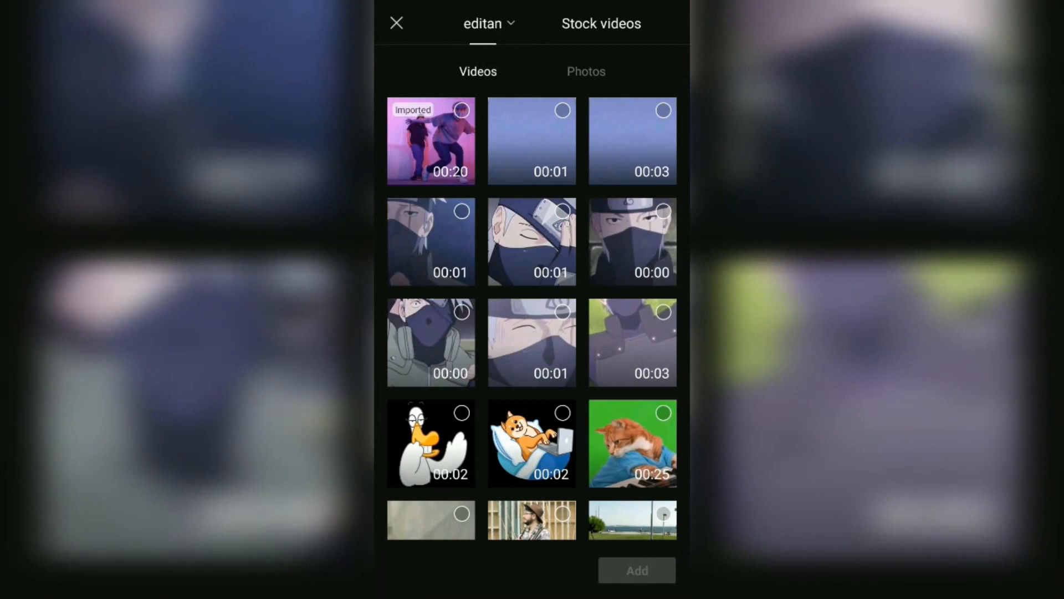
{"action": "left_click", "coordinate": [600, 24]}
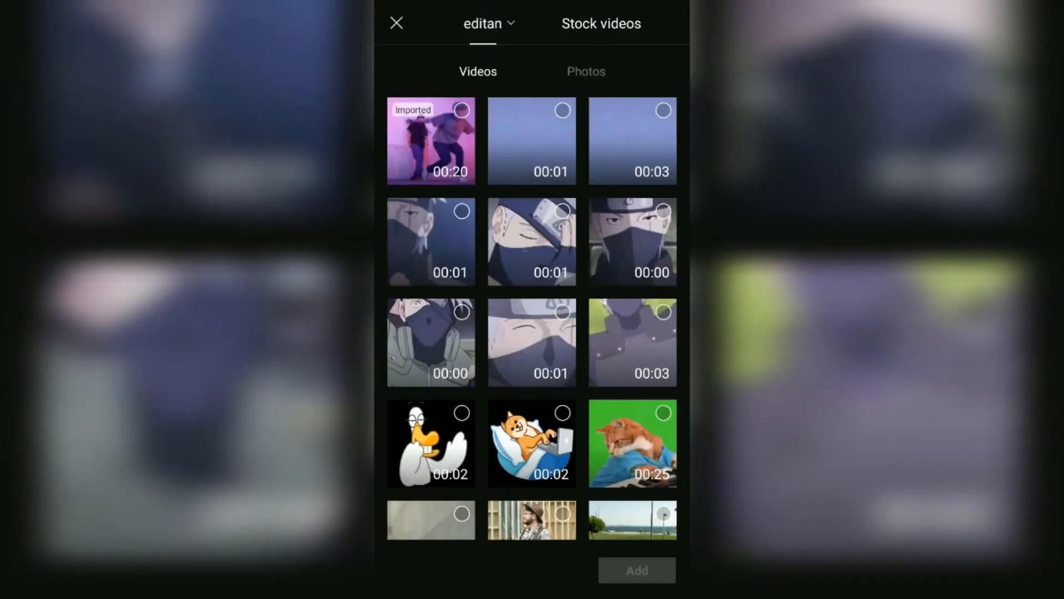
{"action": "left_click", "coordinate": [585, 71]}
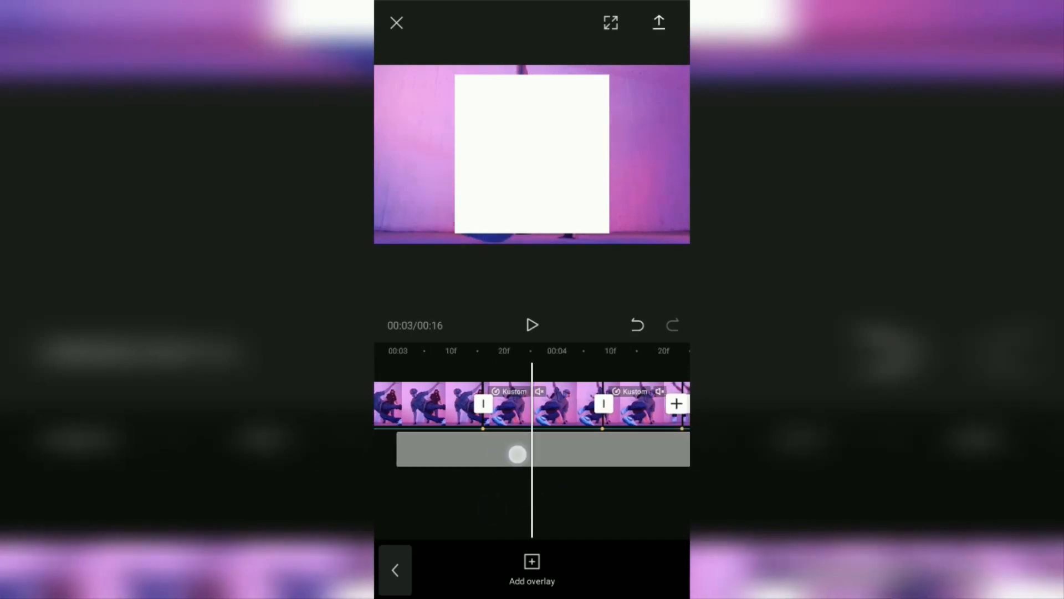
{"action": "left_click_drag", "start_coordinate": [516, 454], "coordinate": [582, 453]}
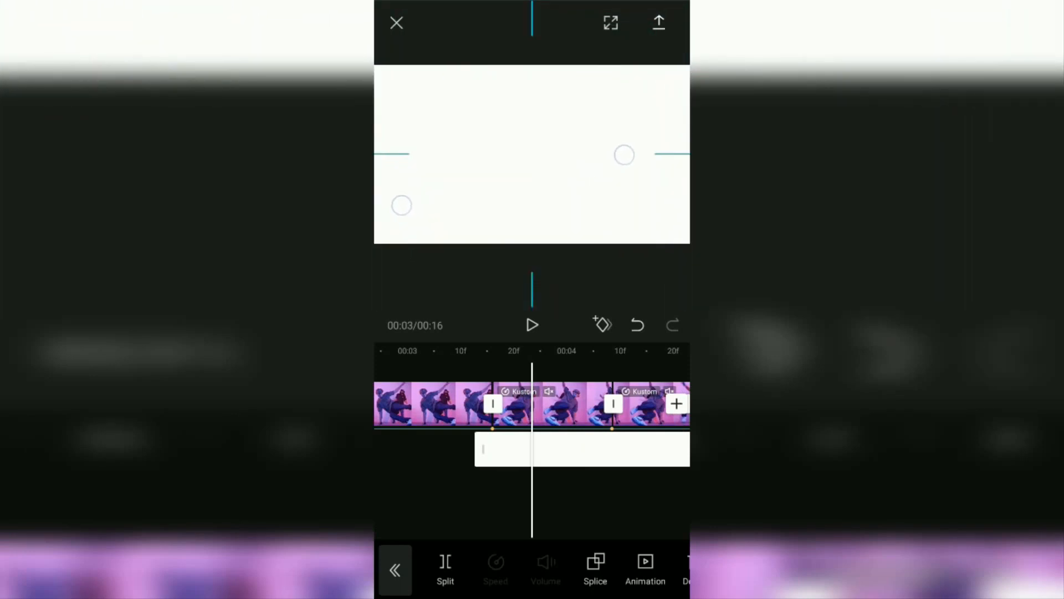
{"action": "left_click", "coordinate": [445, 569]}
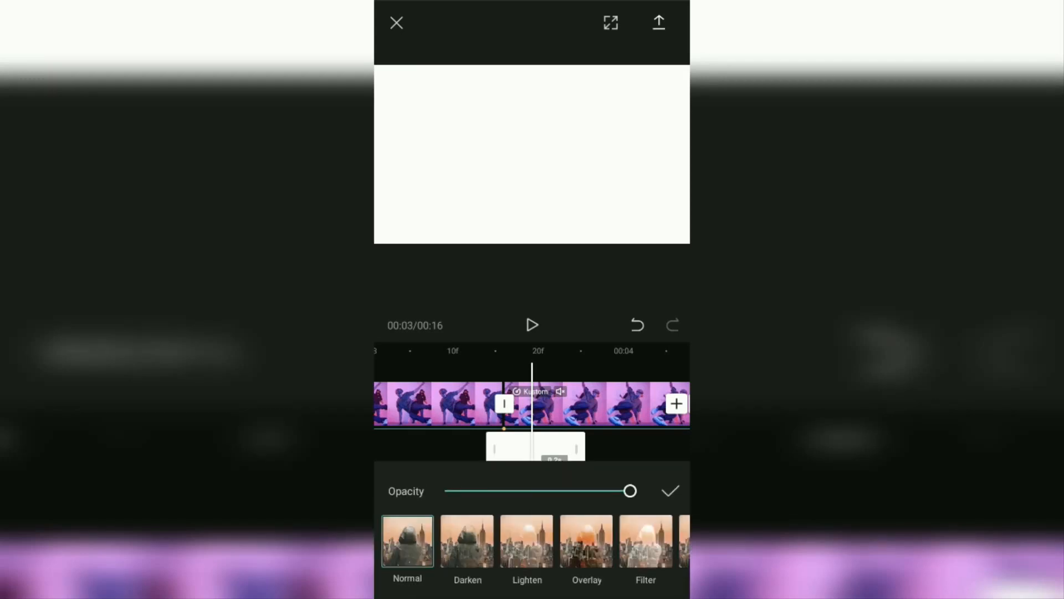
Set the white overlay's blend mode to Overlay and confirm it
{"action": "left_click", "coordinate": [585, 540]}
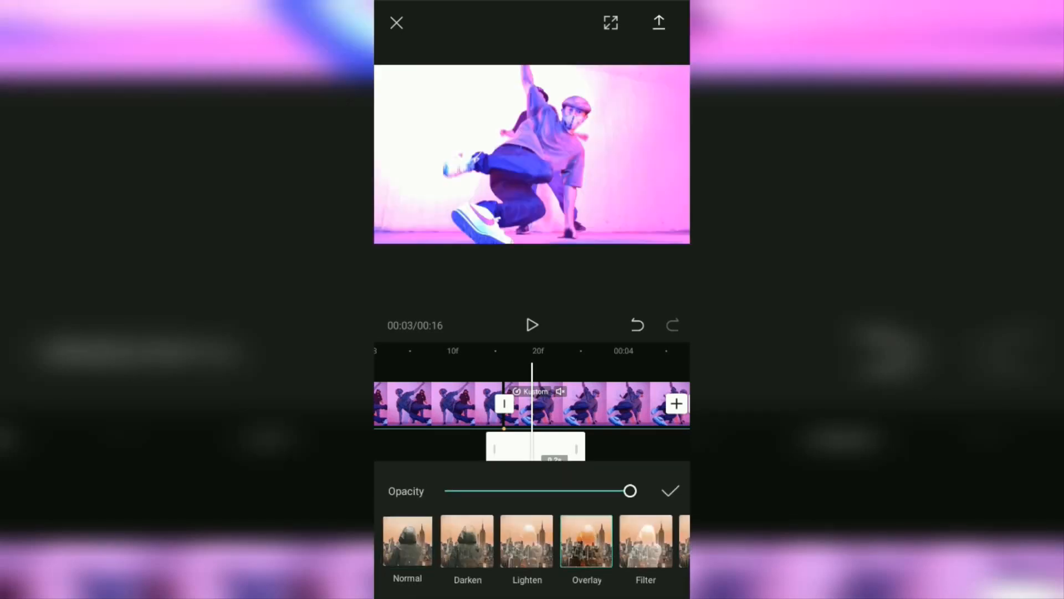
{"action": "left_click", "coordinate": [669, 491]}
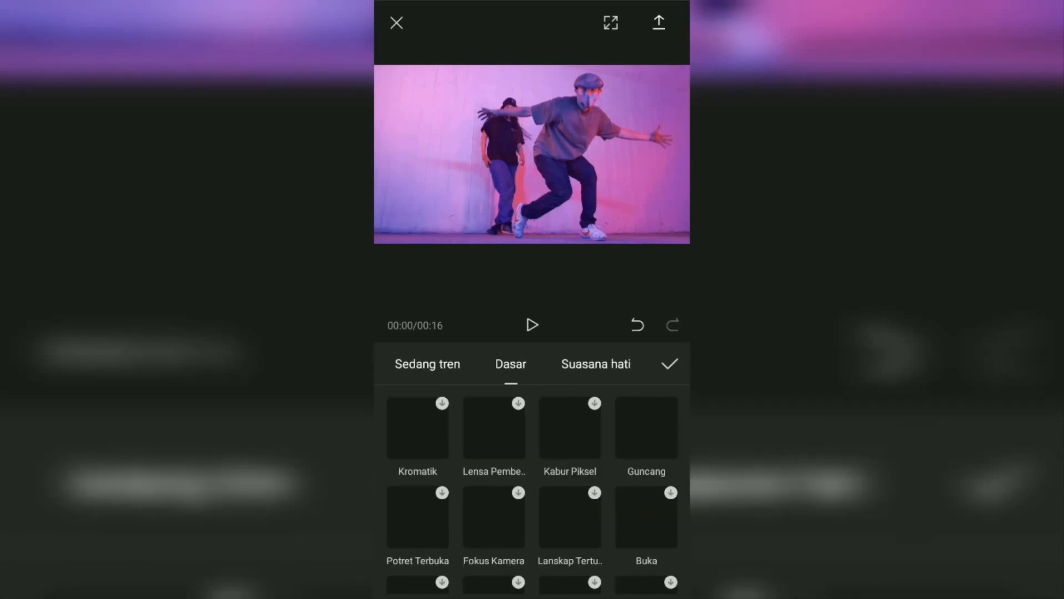
Apply the Sinar Tepi edge-glow effect from the Dasar video effects and confirm it
{"action": "scroll", "scroll_direction": "down", "scroll_amount": 3}
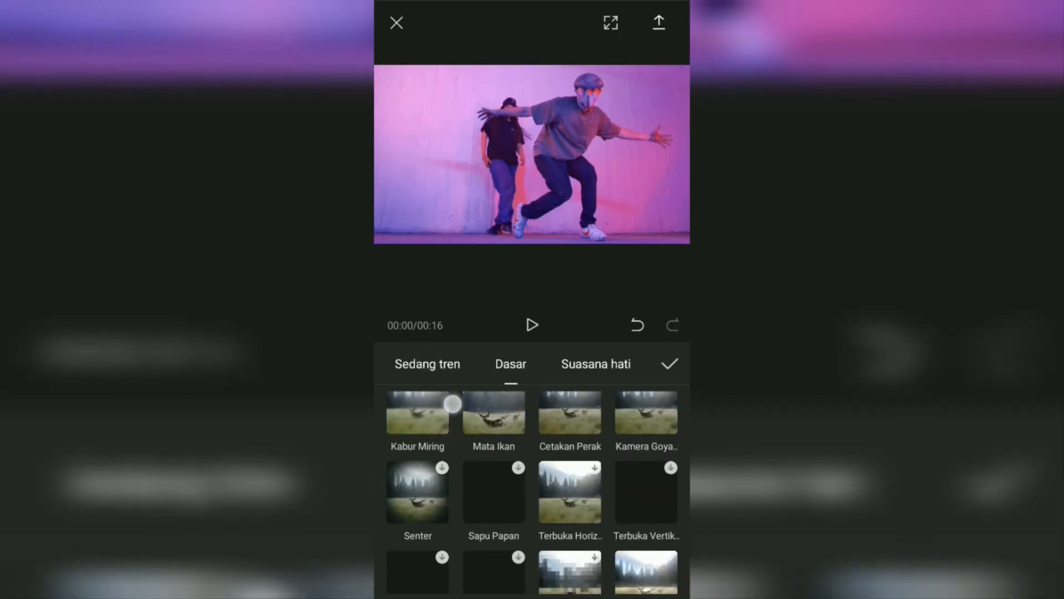
{"action": "scroll", "scroll_direction": "down", "scroll_amount": 3}
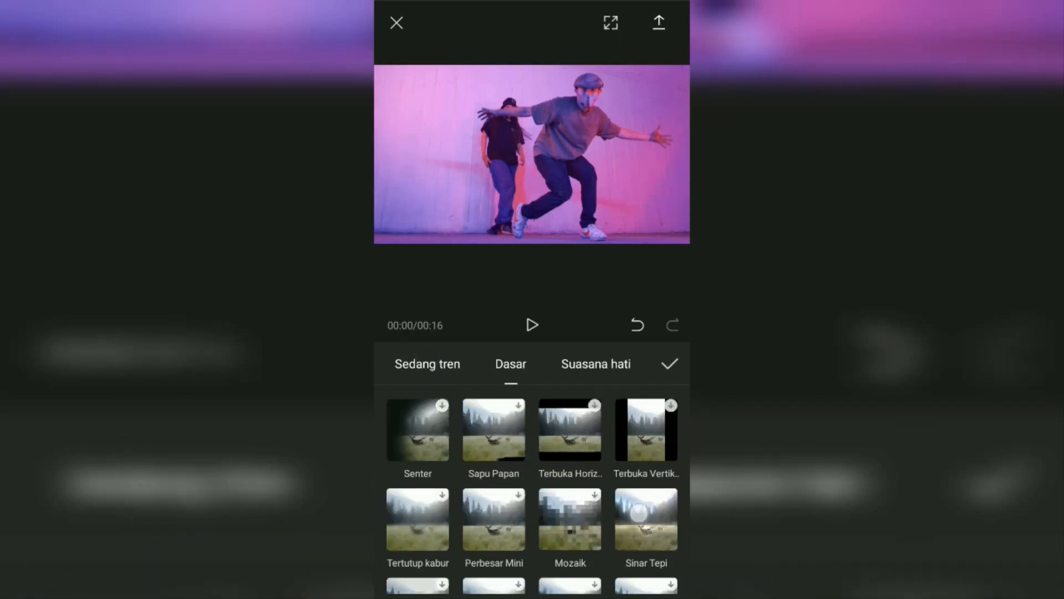
{"action": "left_click", "coordinate": [645, 517]}
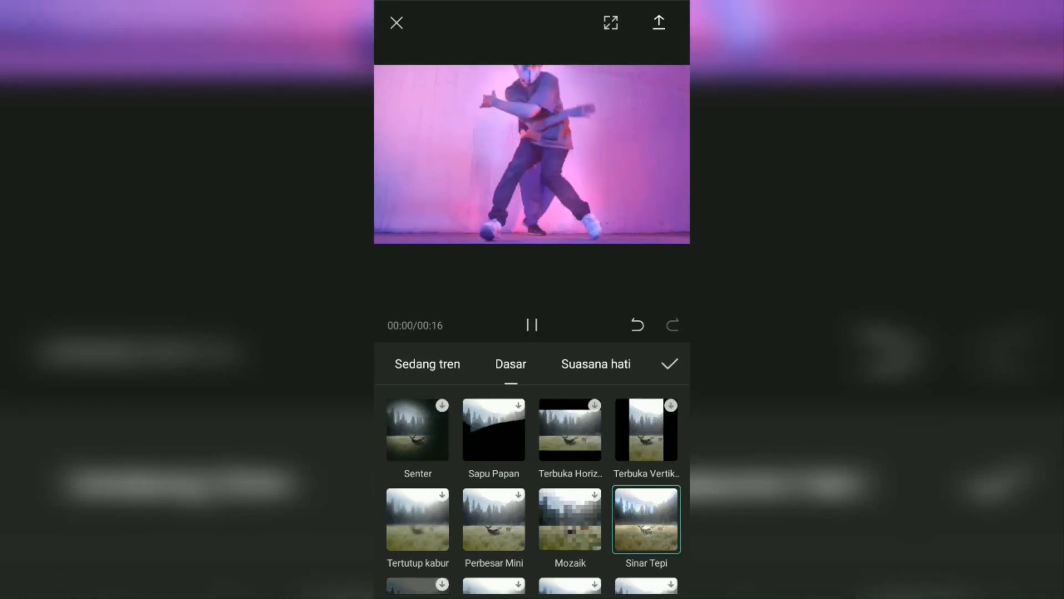
{"action": "left_click", "coordinate": [670, 364]}
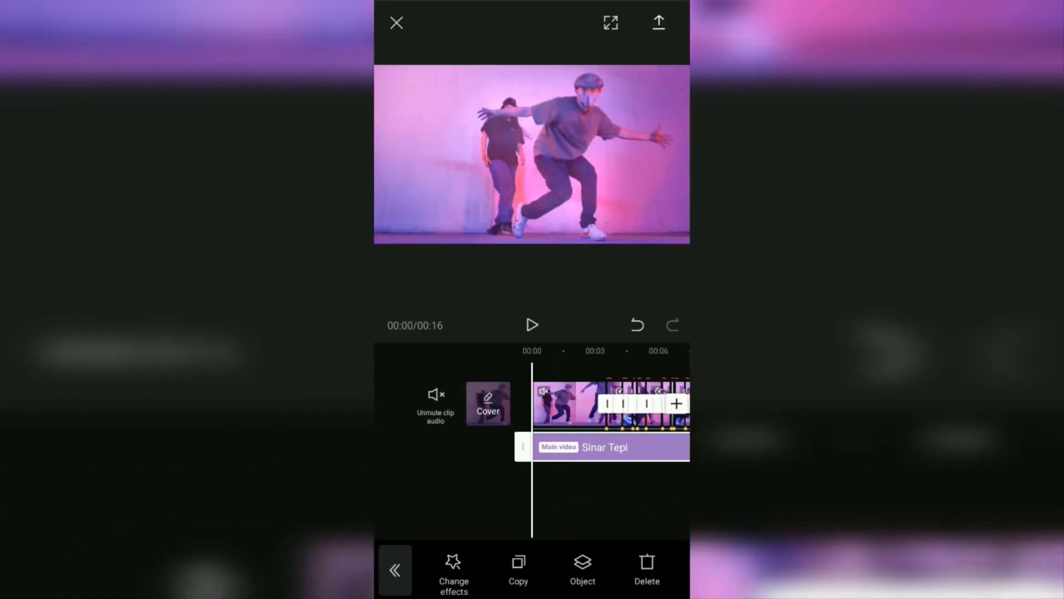
{"action": "left_click", "coordinate": [453, 569]}
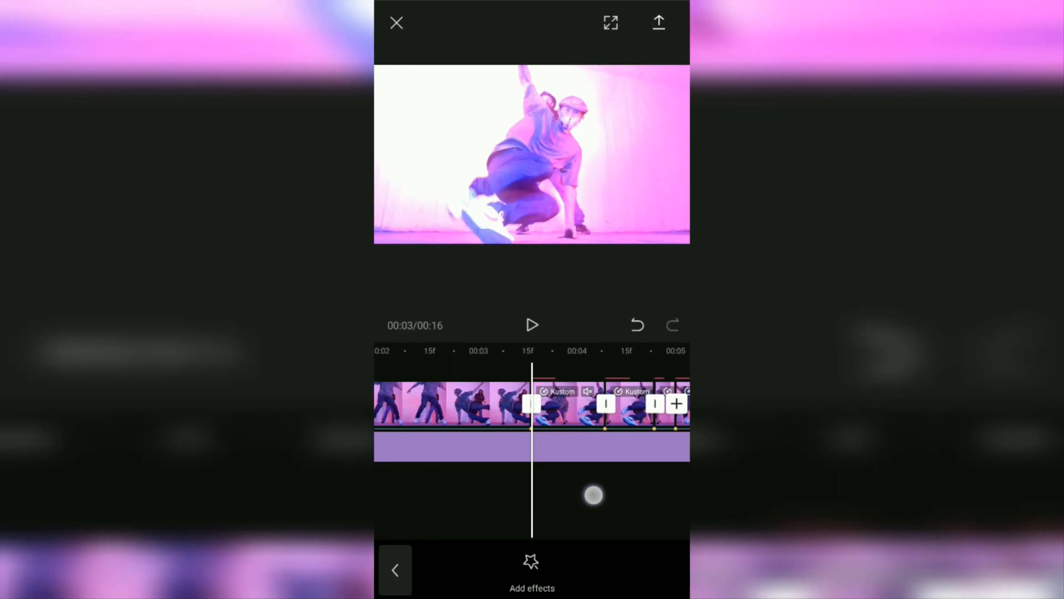
Apply Dasar > Guncang shake effects at the beat cuts and trim each one short
{"action": "left_click", "coordinate": [531, 570]}
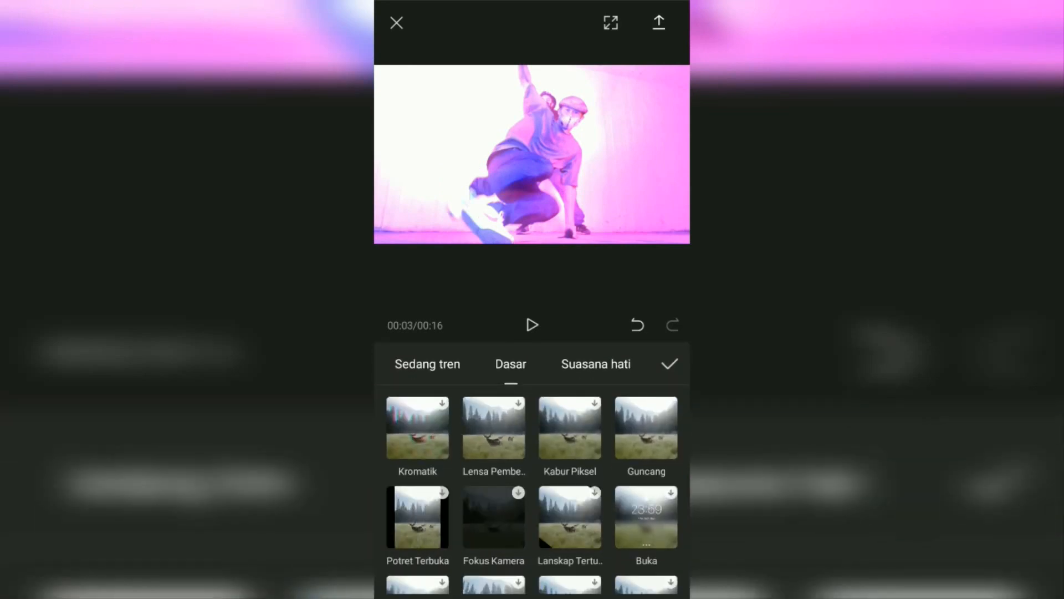
{"action": "left_click", "coordinate": [646, 425]}
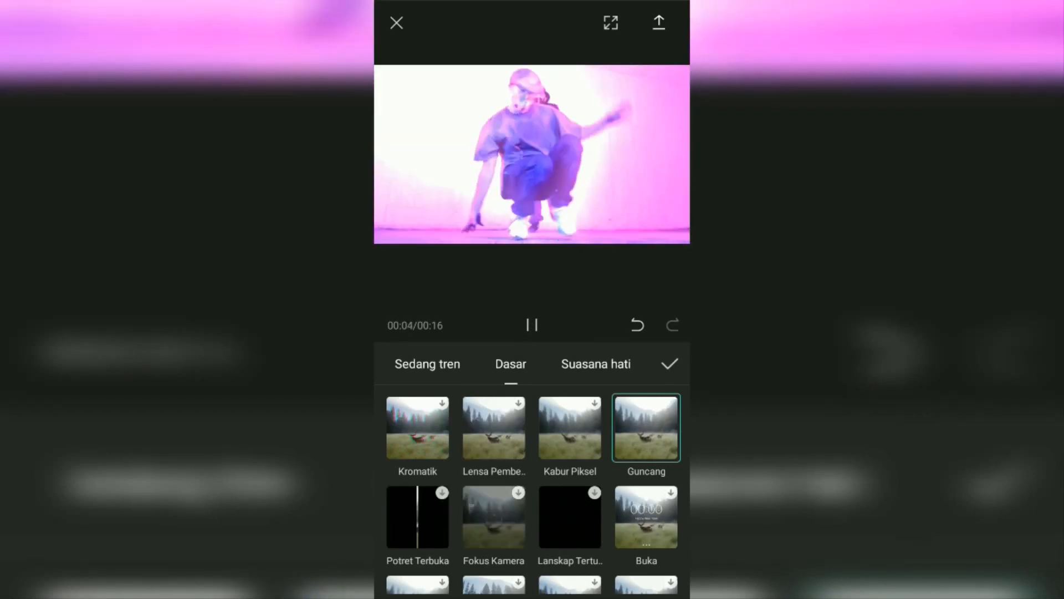
{"action": "left_click", "coordinate": [668, 364]}
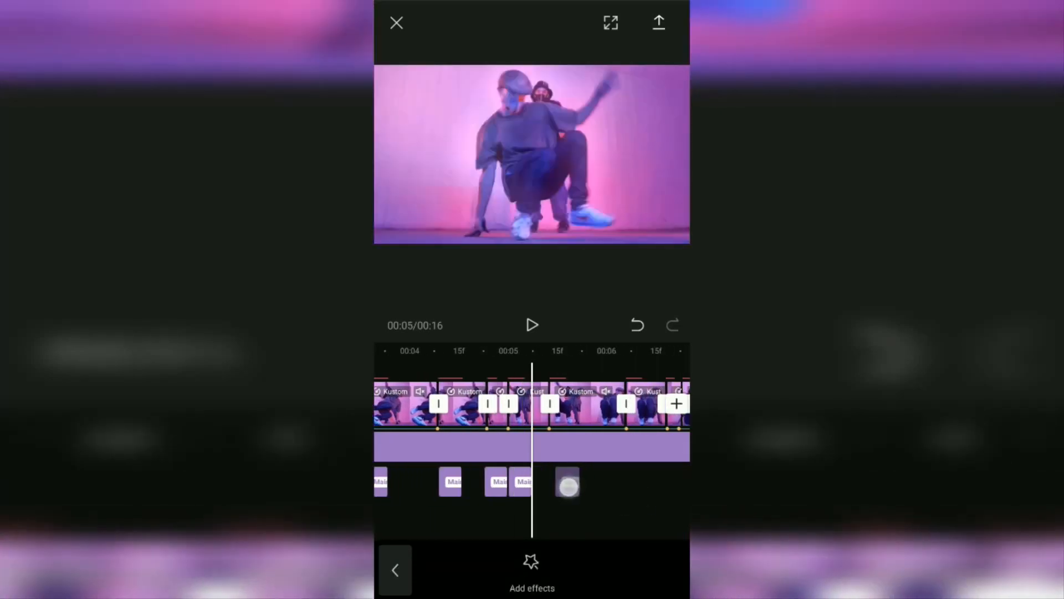
{"action": "left_click", "coordinate": [568, 482]}
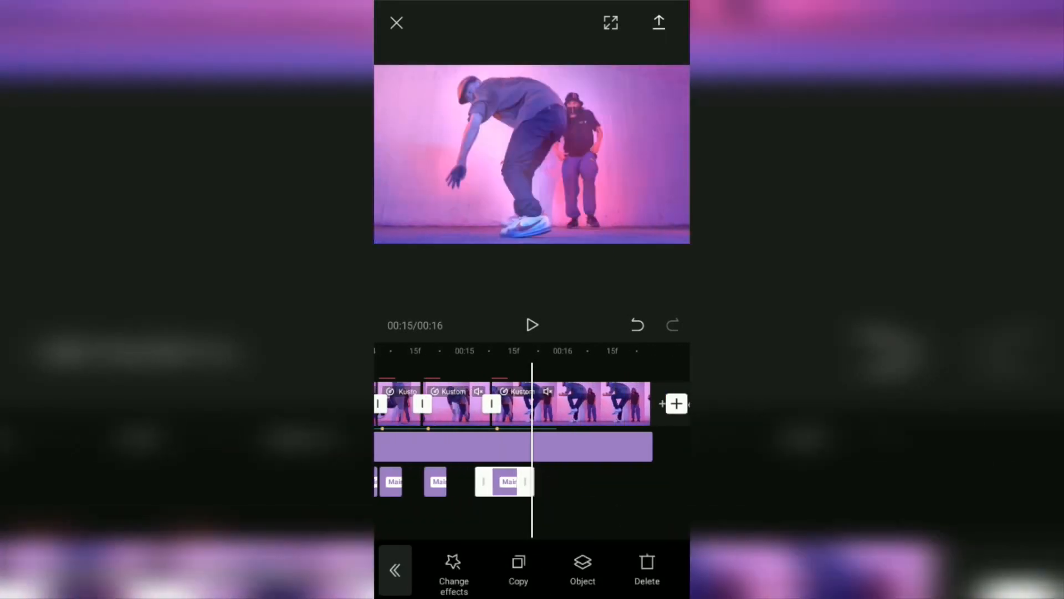
Return to the main timeline and play the finished edit back from the beginning
{"action": "left_click", "coordinate": [395, 569]}
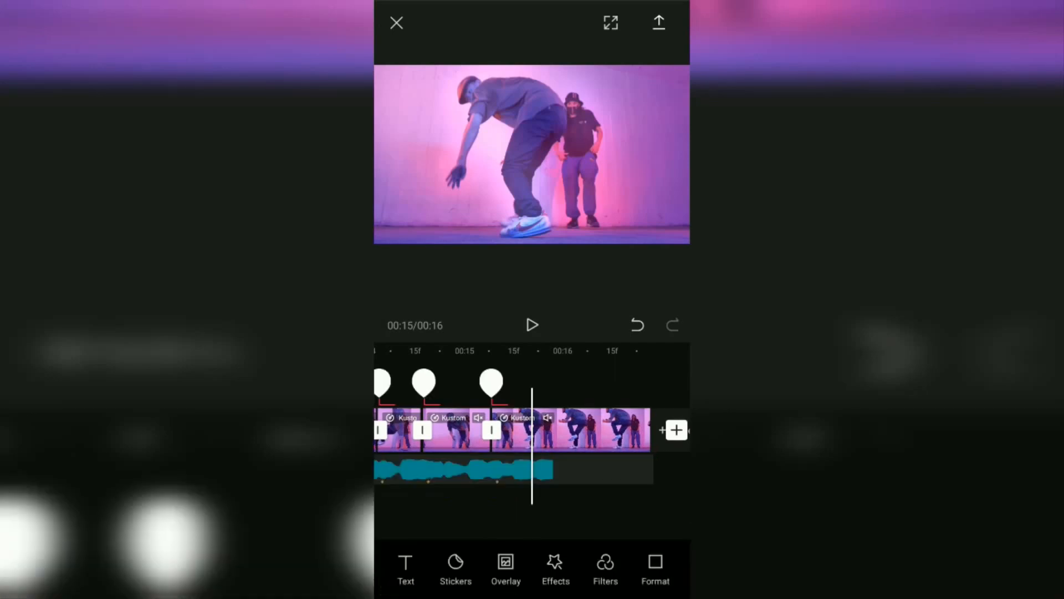
{"action": "left_click", "coordinate": [532, 325]}
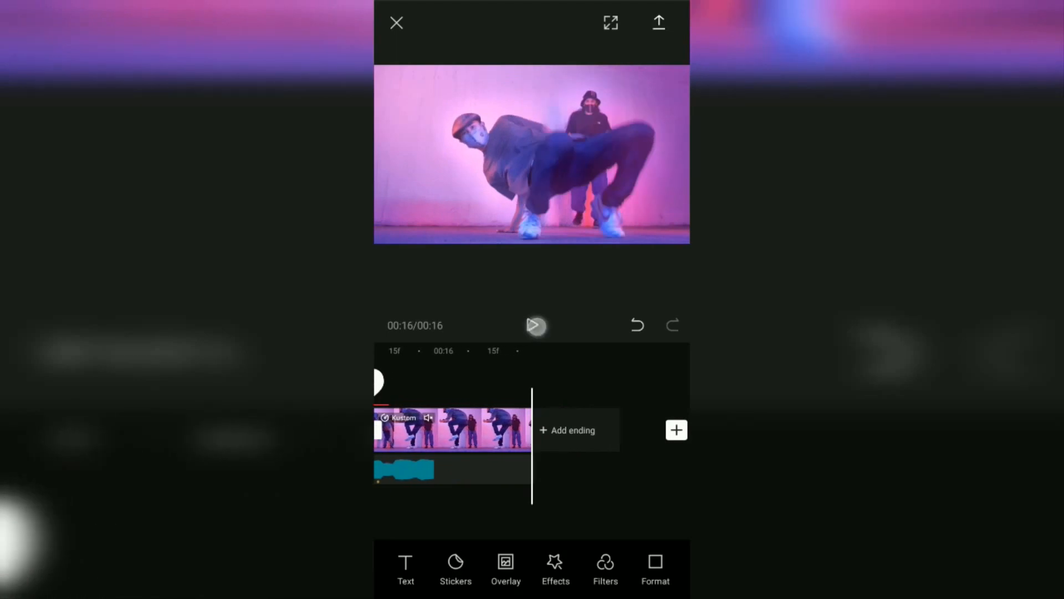
{"action": "left_click", "coordinate": [535, 325]}
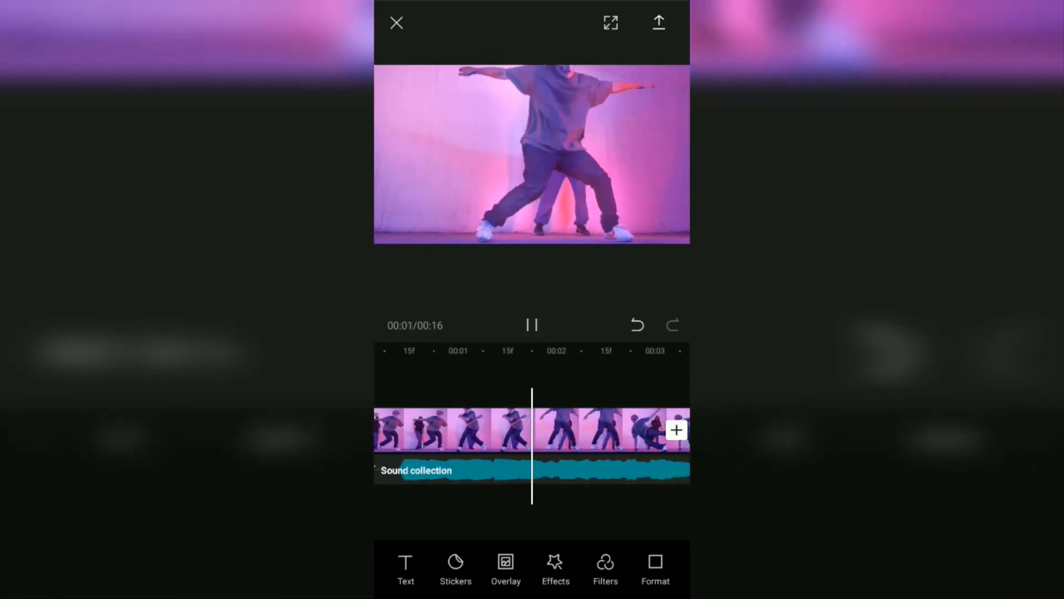